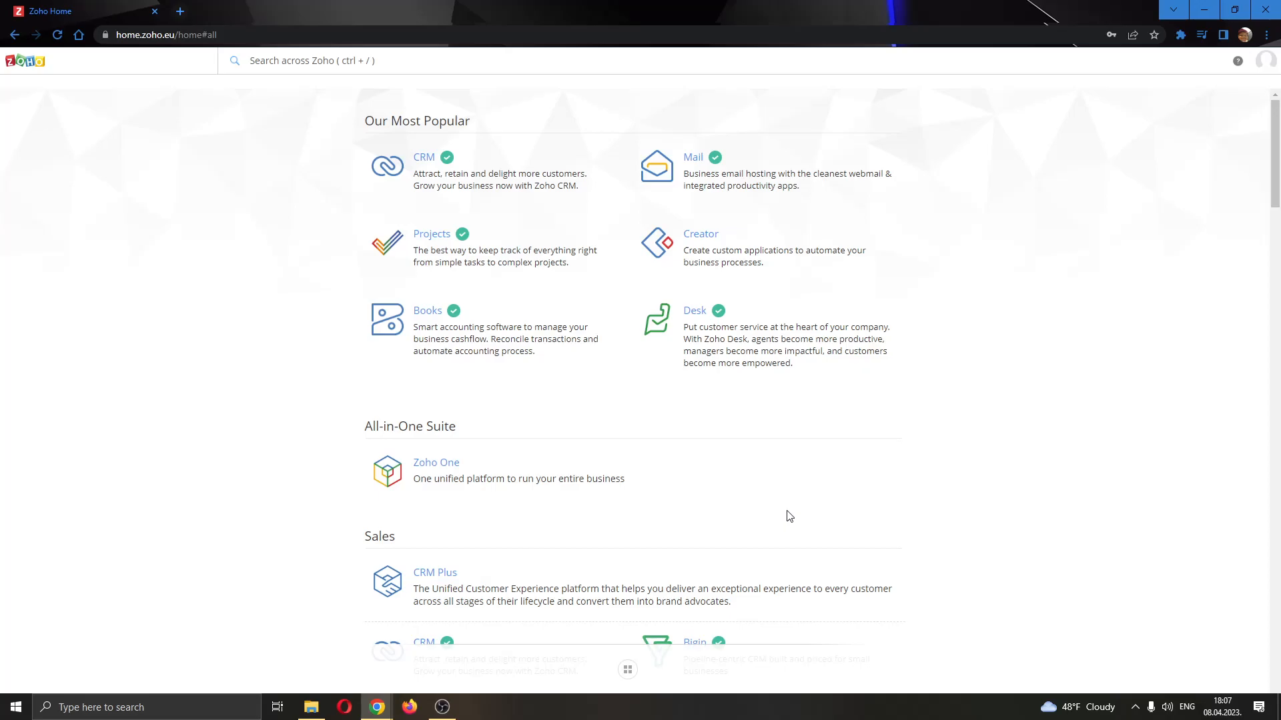
mouse_move(800, 537)
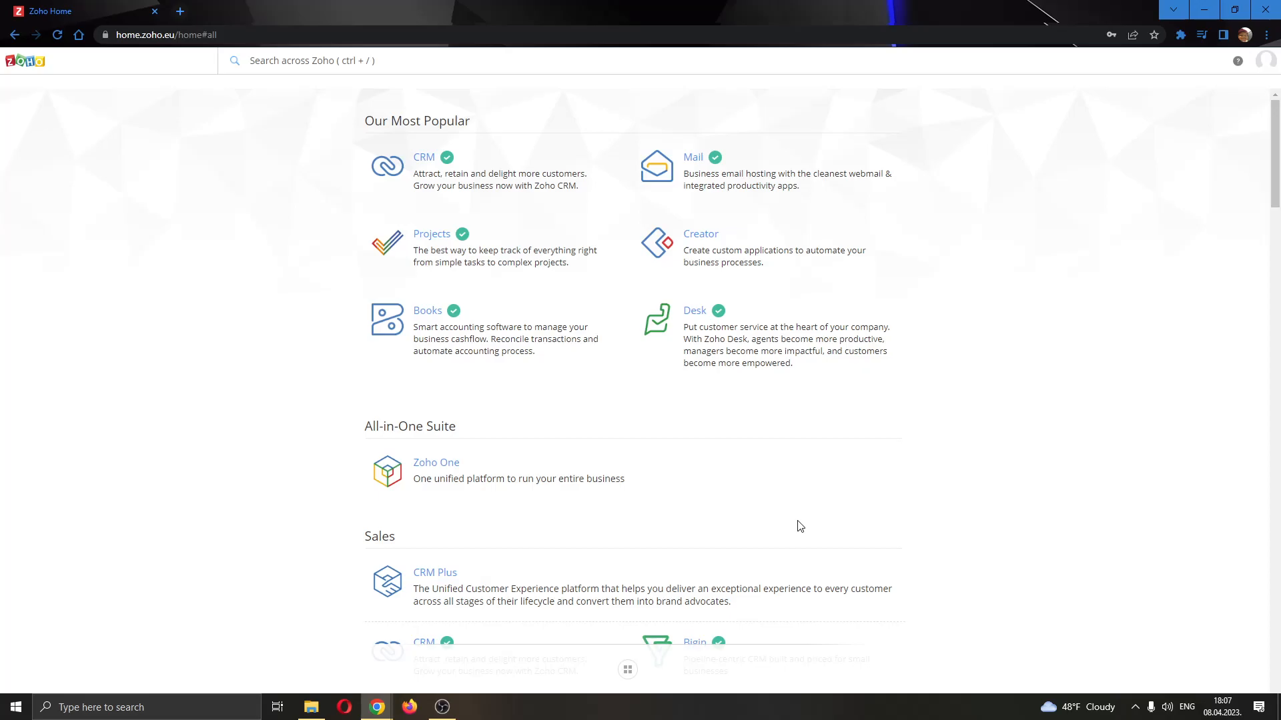
mouse_move(745, 459)
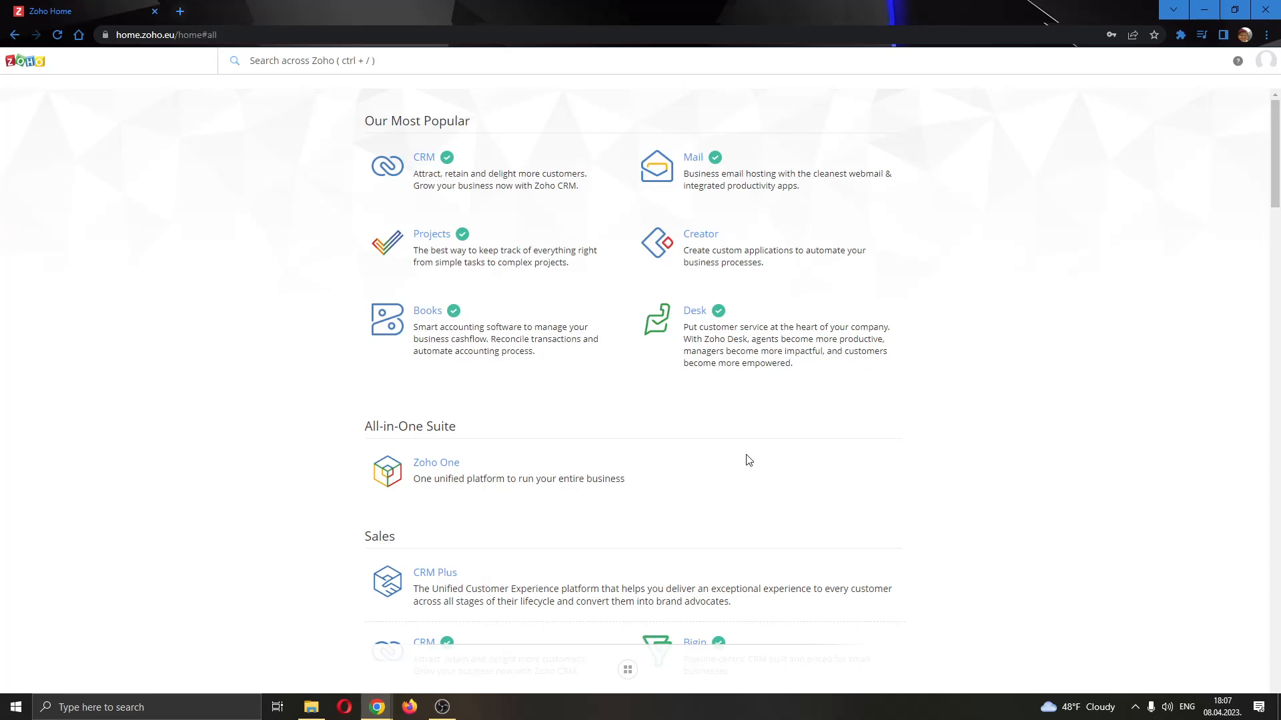
mouse_move(279, 341)
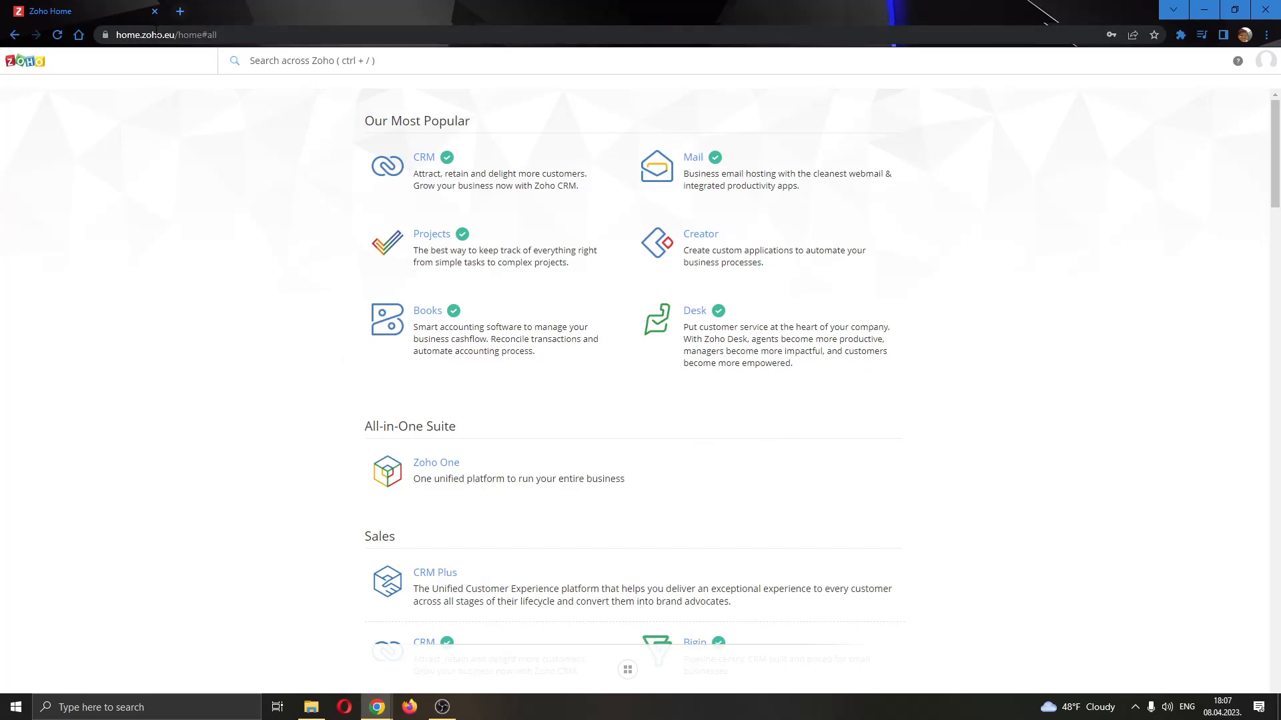
mouse_move(664, 120)
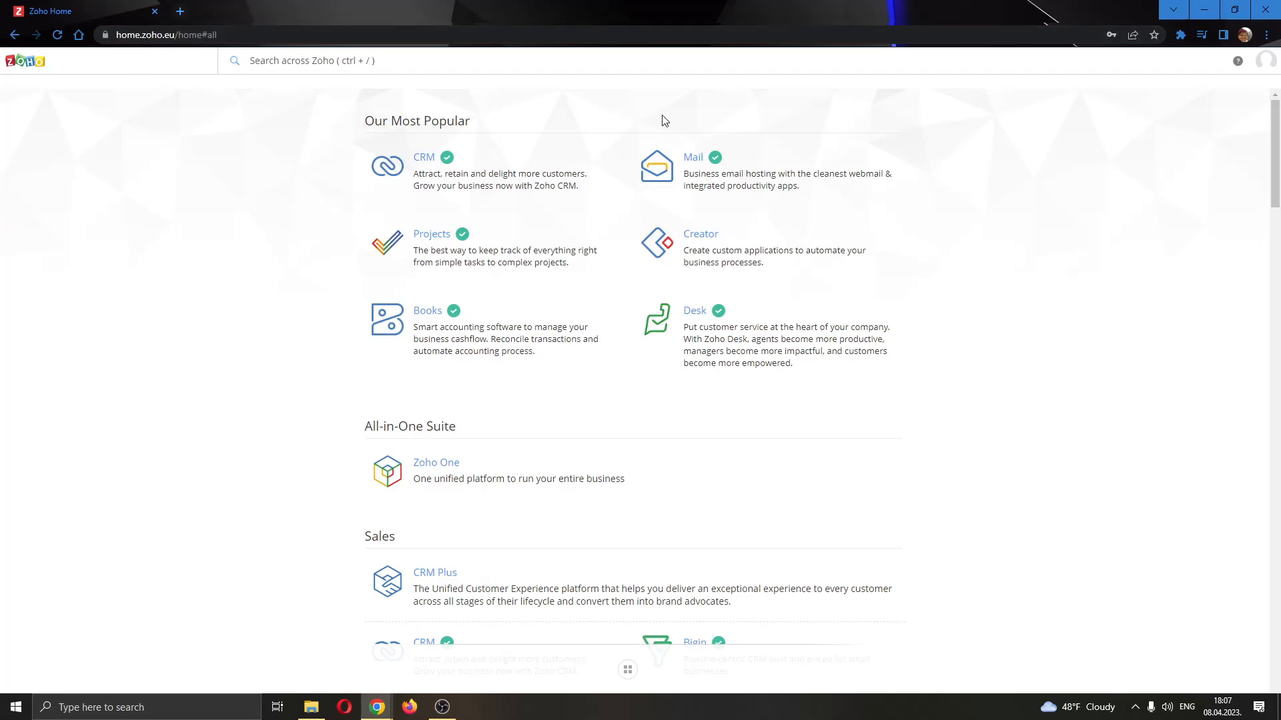
mouse_move(767, 399)
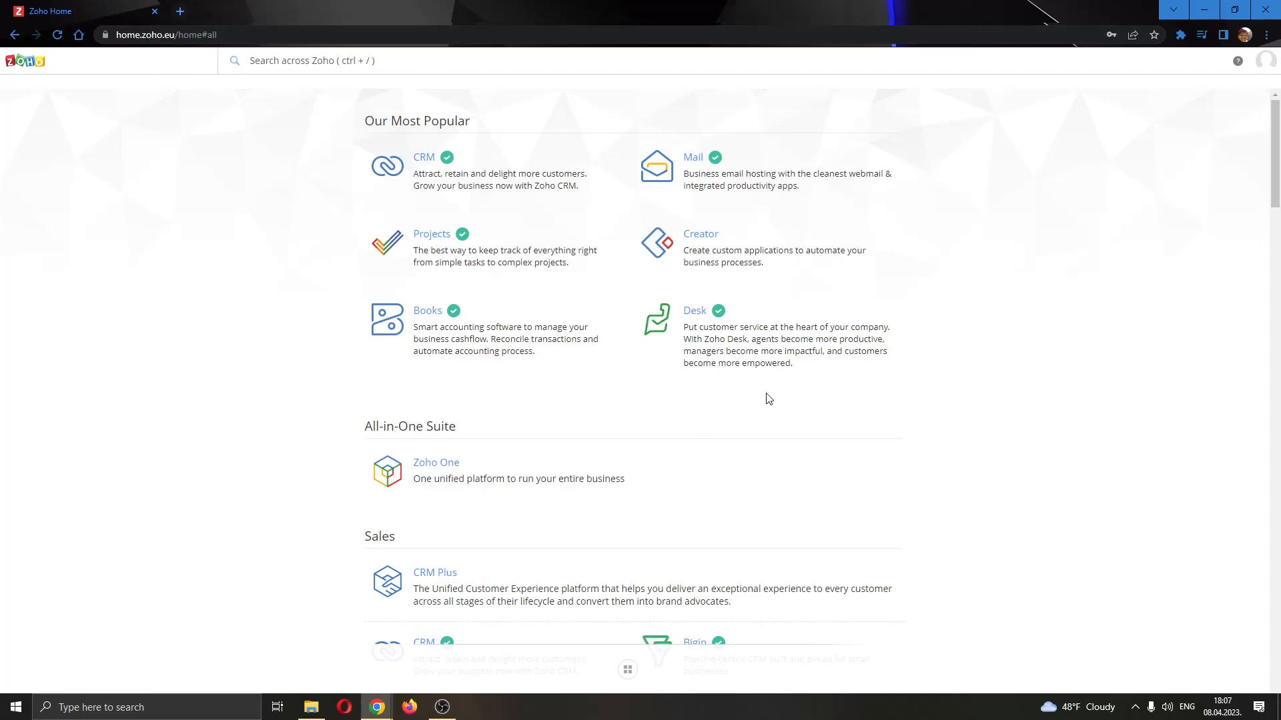
mouse_move(791, 169)
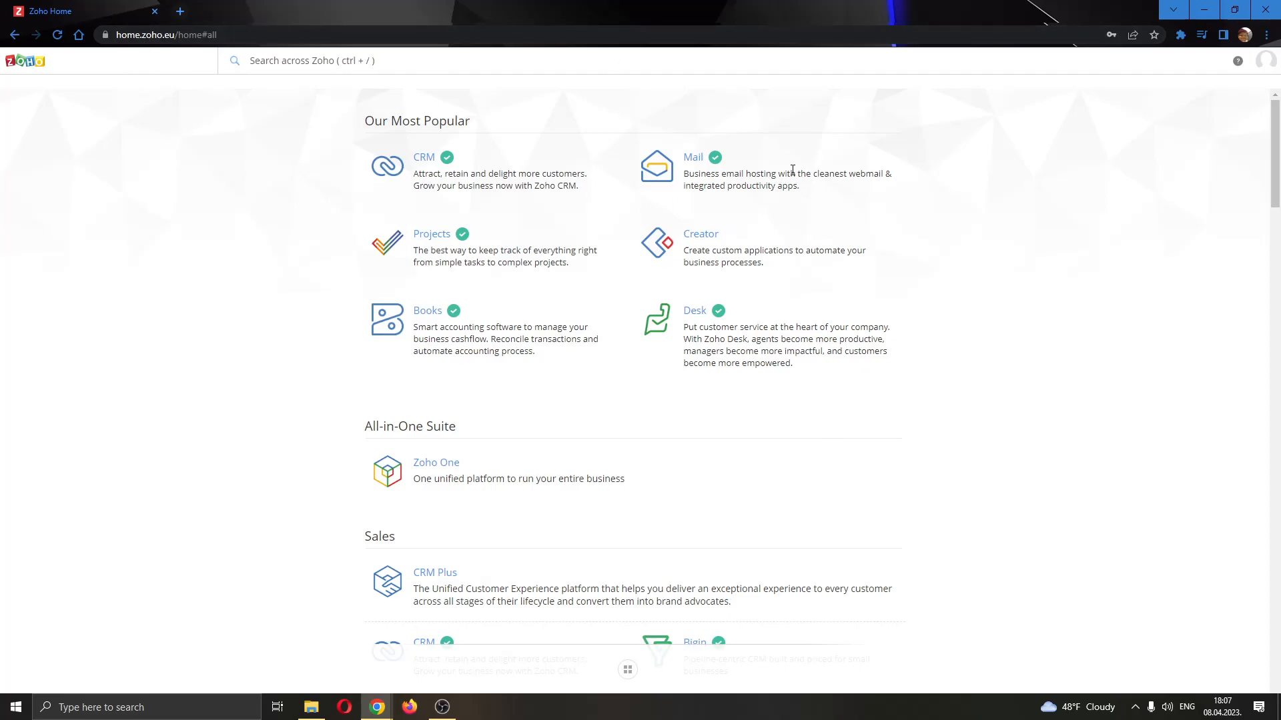
mouse_move(852, 433)
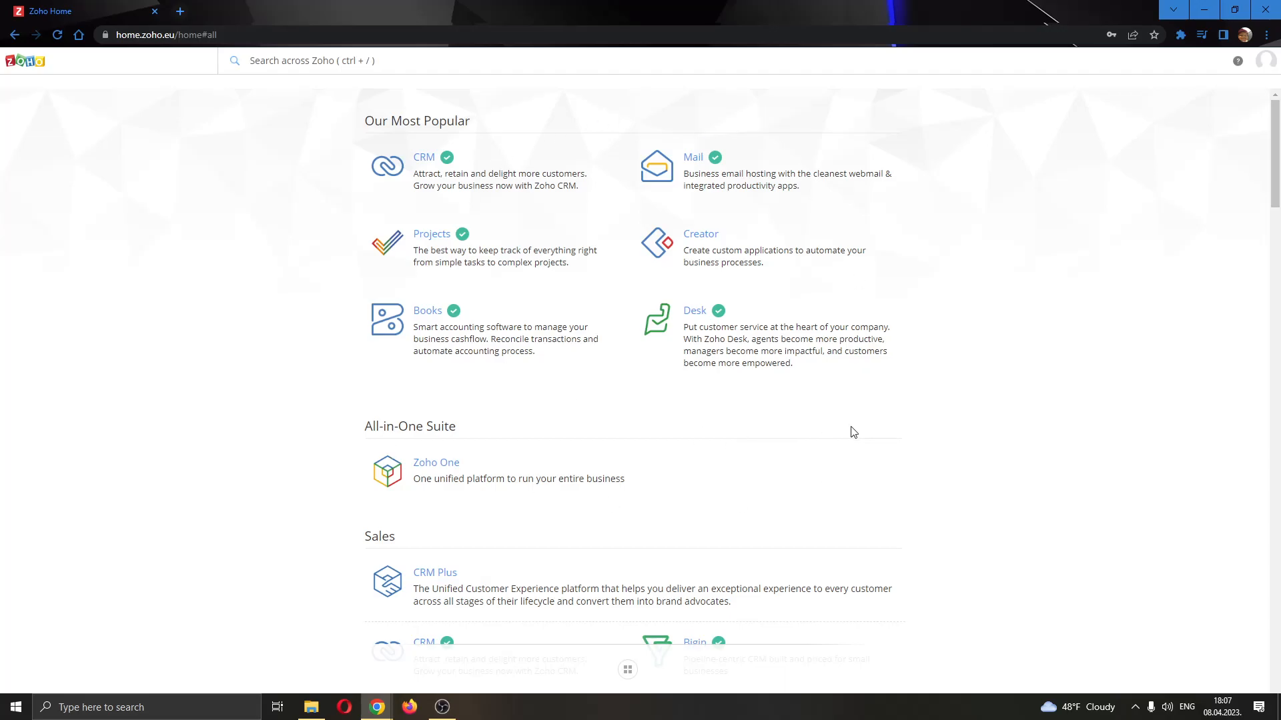
mouse_move(864, 406)
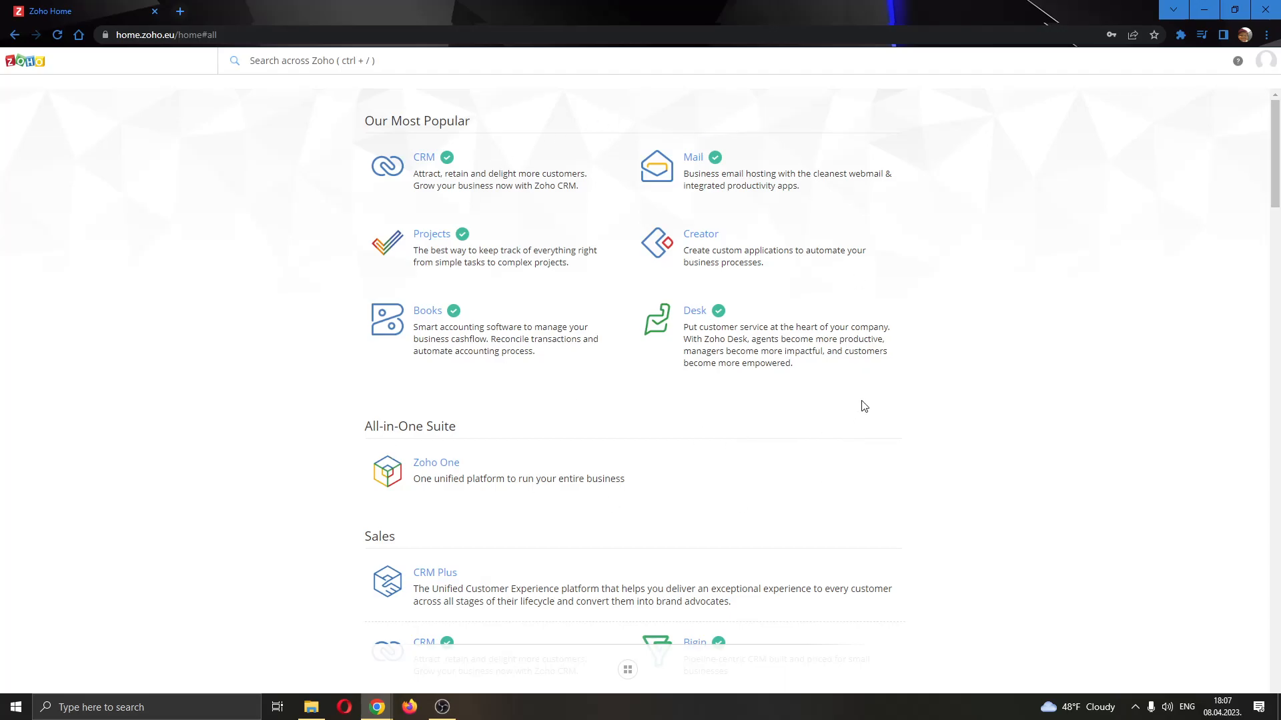
mouse_move(411, 182)
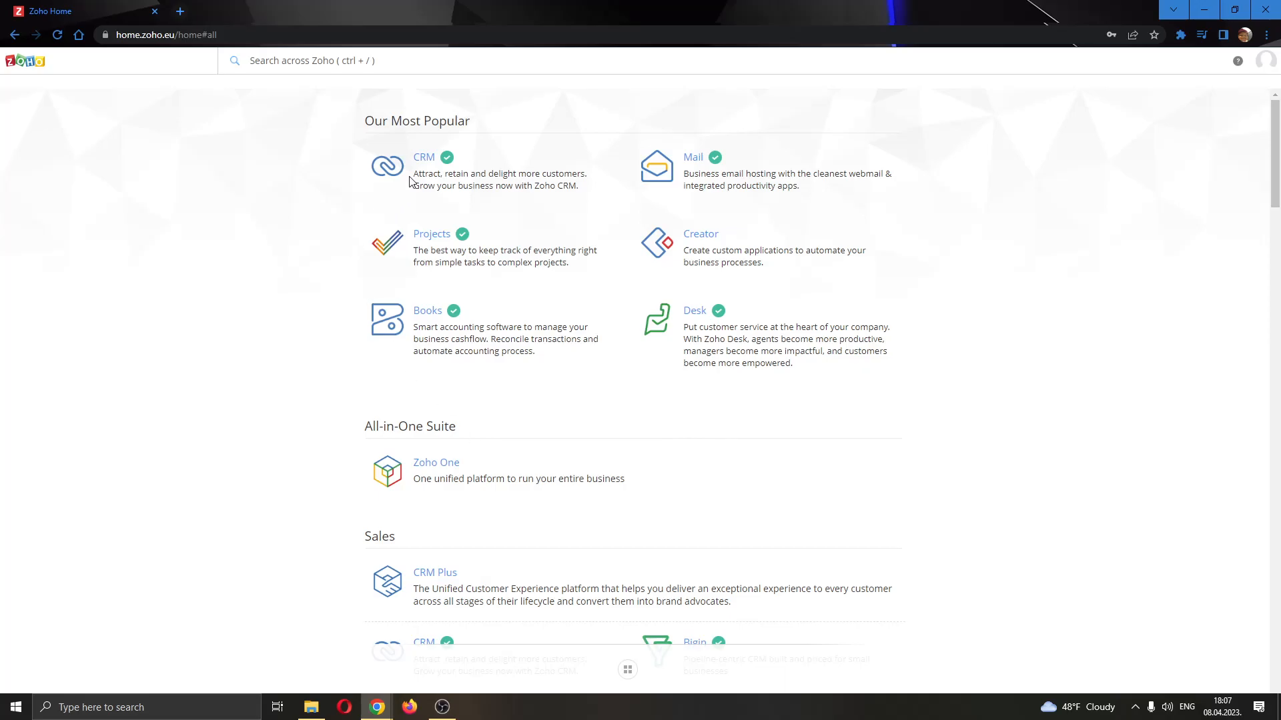
mouse_move(694, 157)
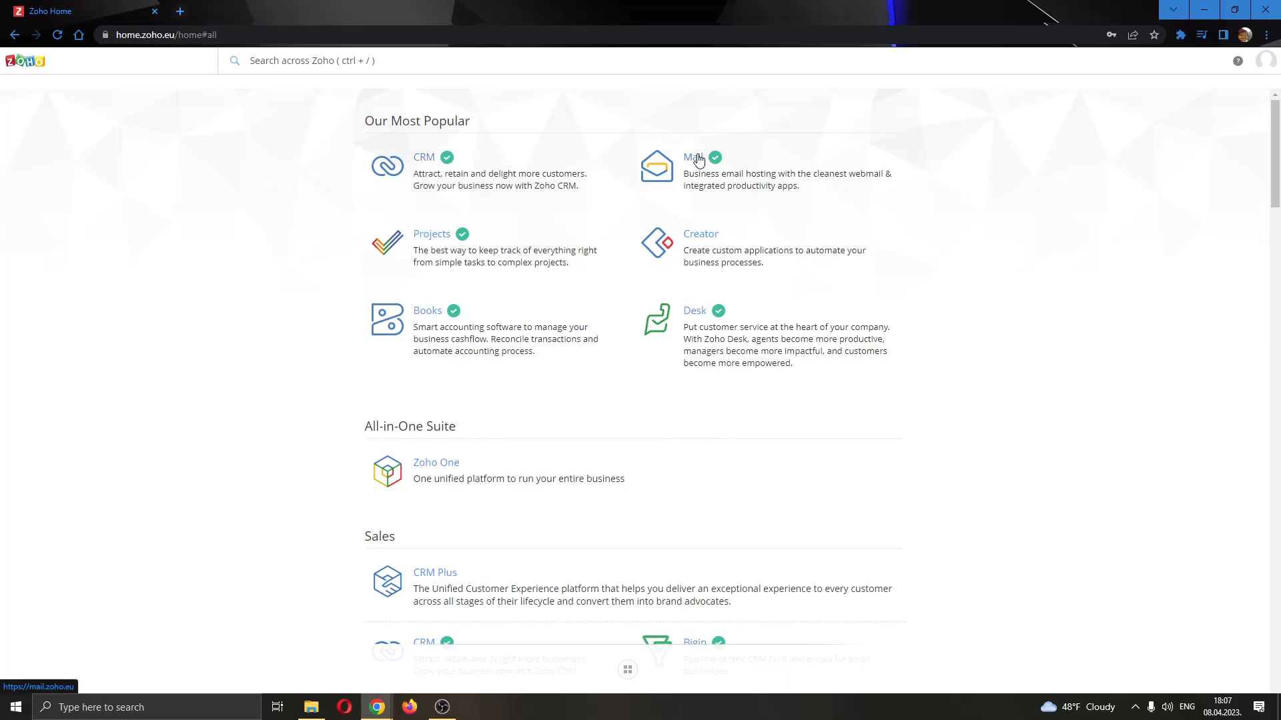
mouse_move(689, 413)
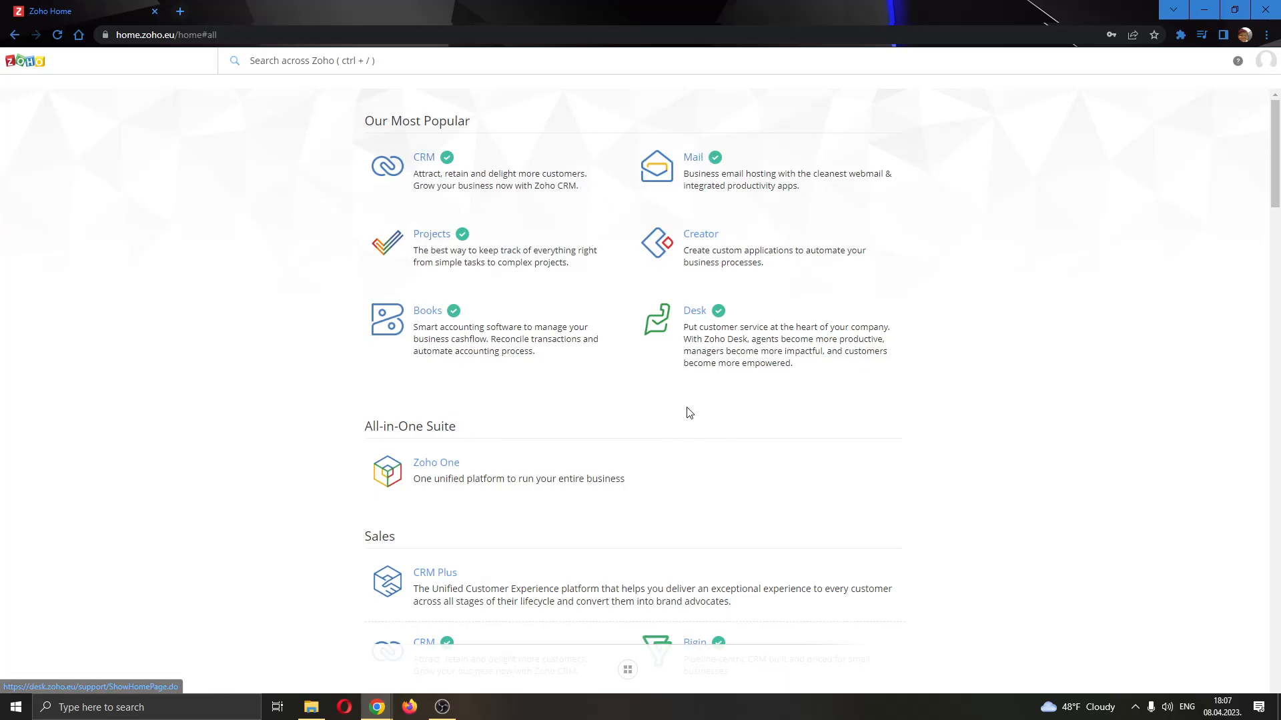
mouse_move(567, 243)
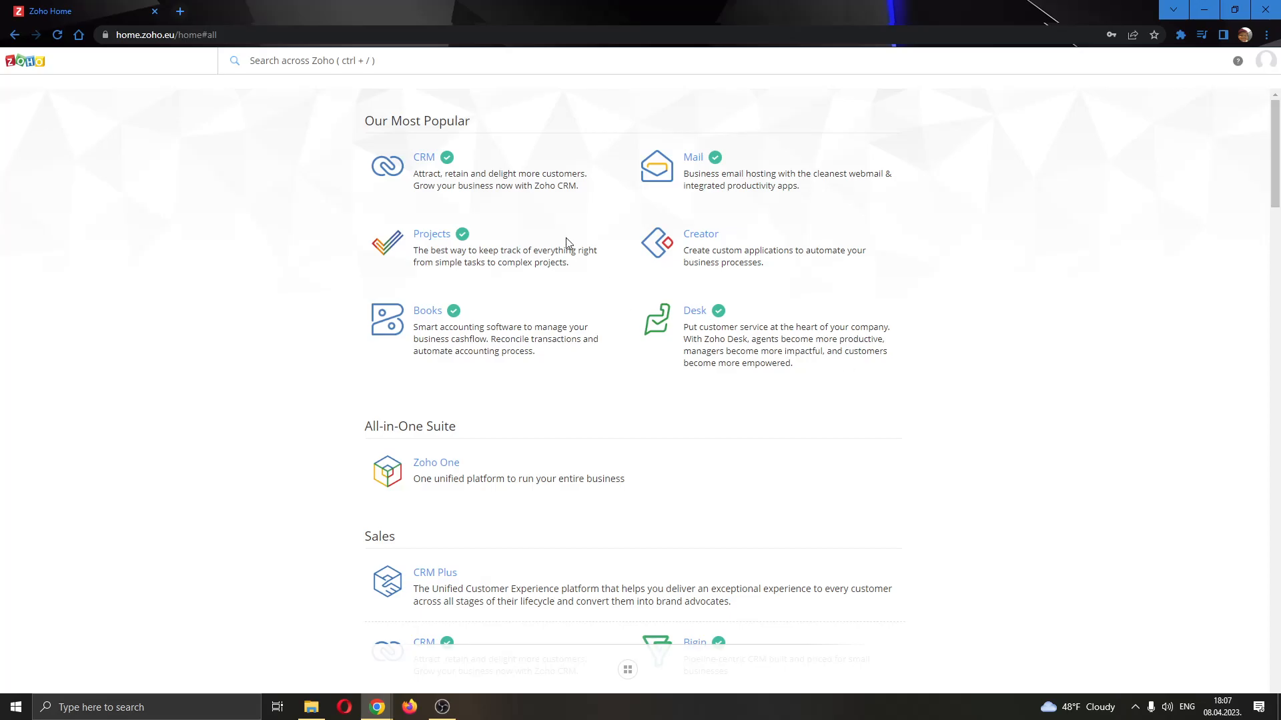
mouse_move(424, 157)
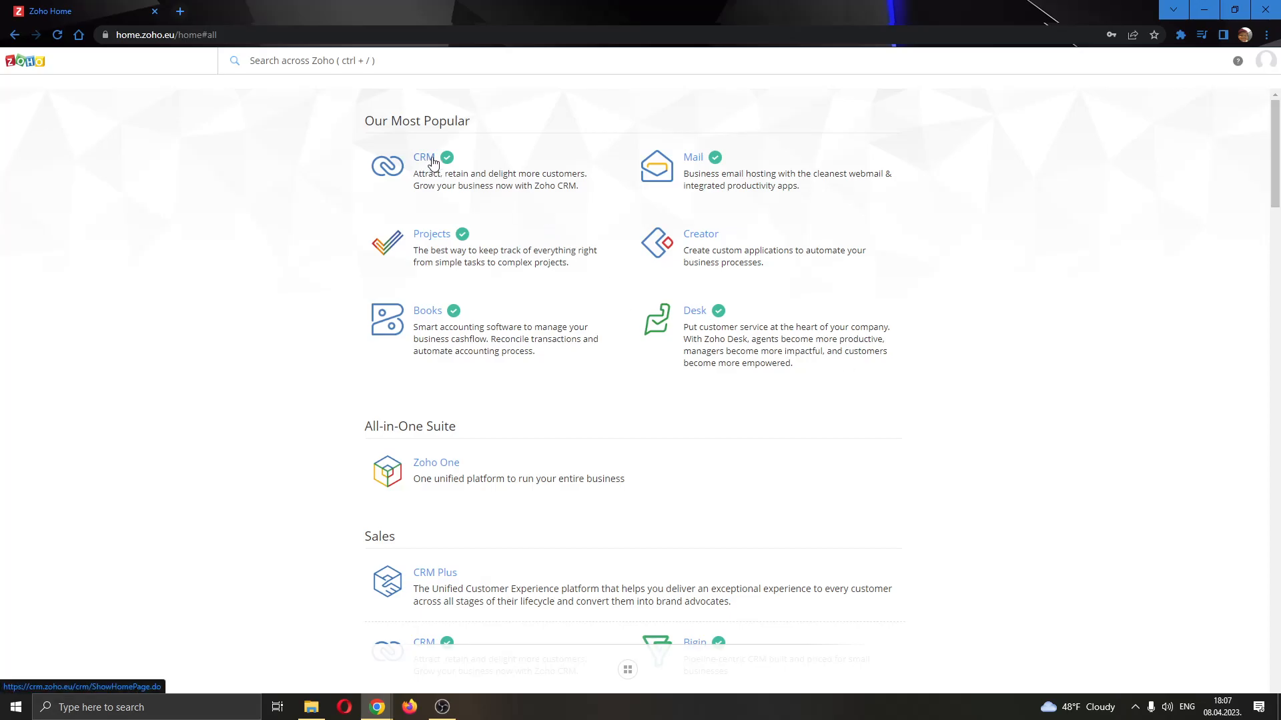
mouse_move(429, 161)
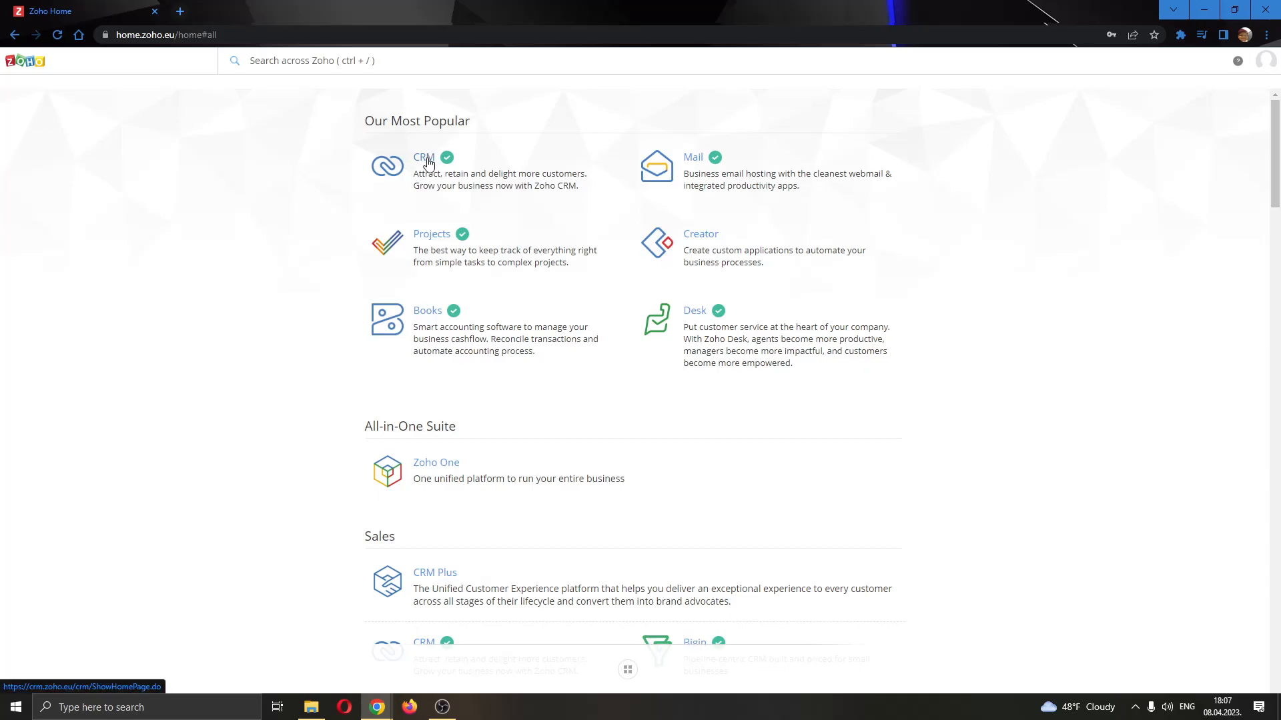
Step: Launch Zoho CRM from the Zoho Home apps list and go to its Setup settings
left_click(423, 156)
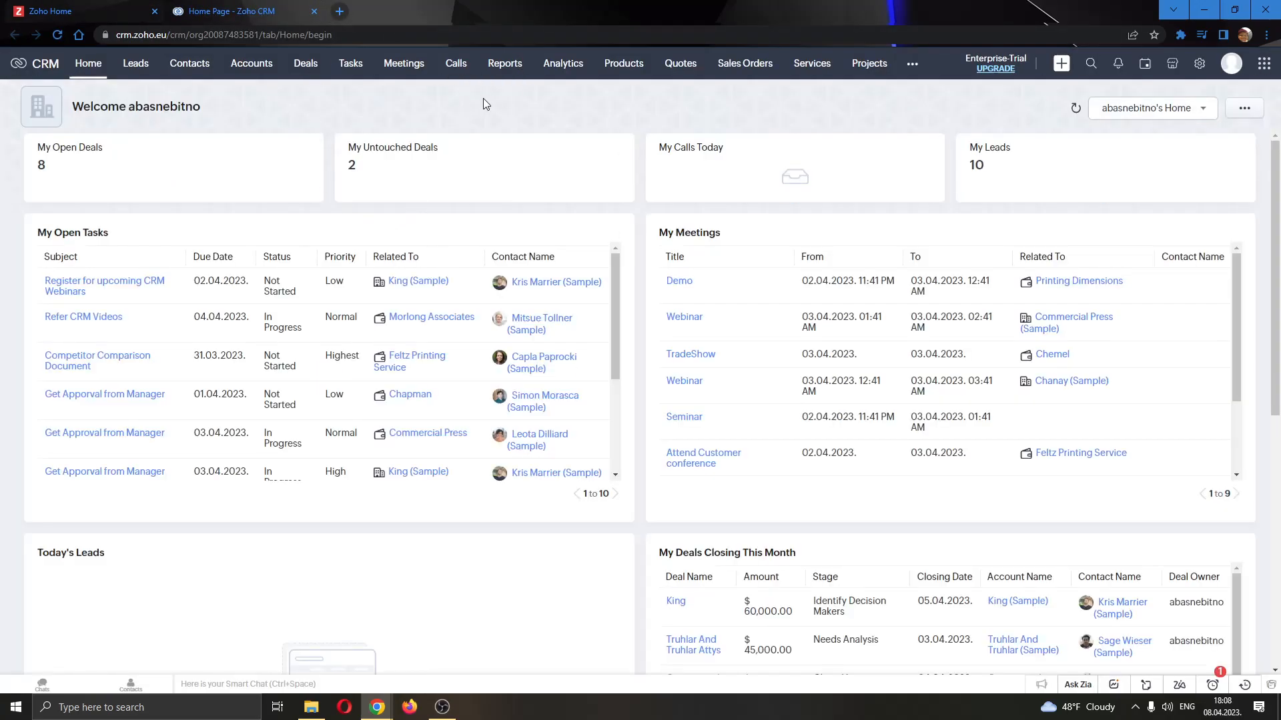
mouse_move(776, 212)
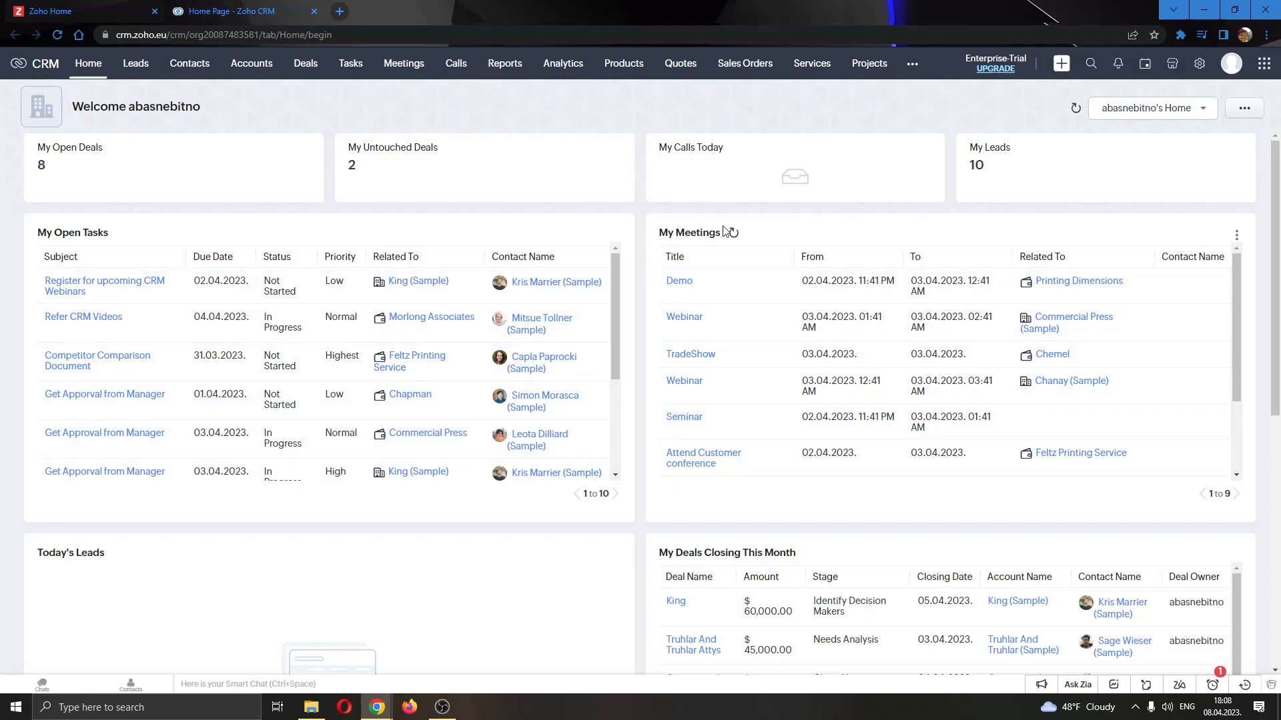
mouse_move(597, 317)
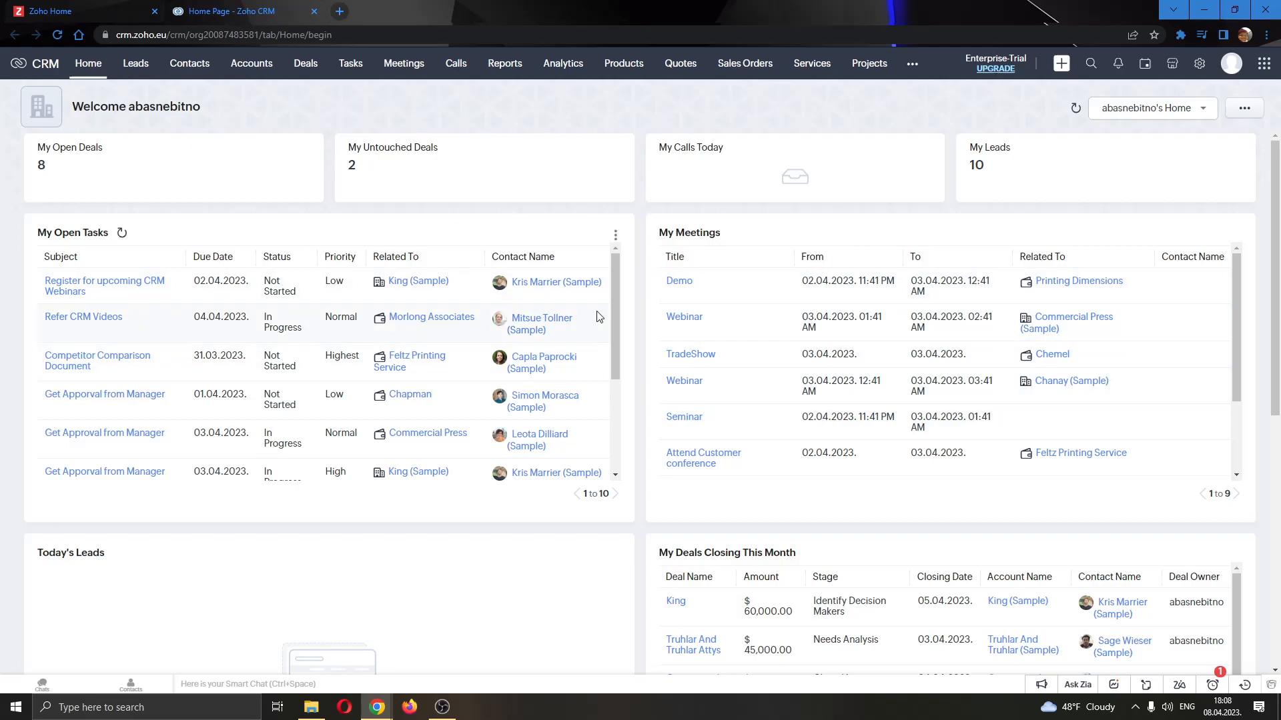
mouse_move(135, 63)
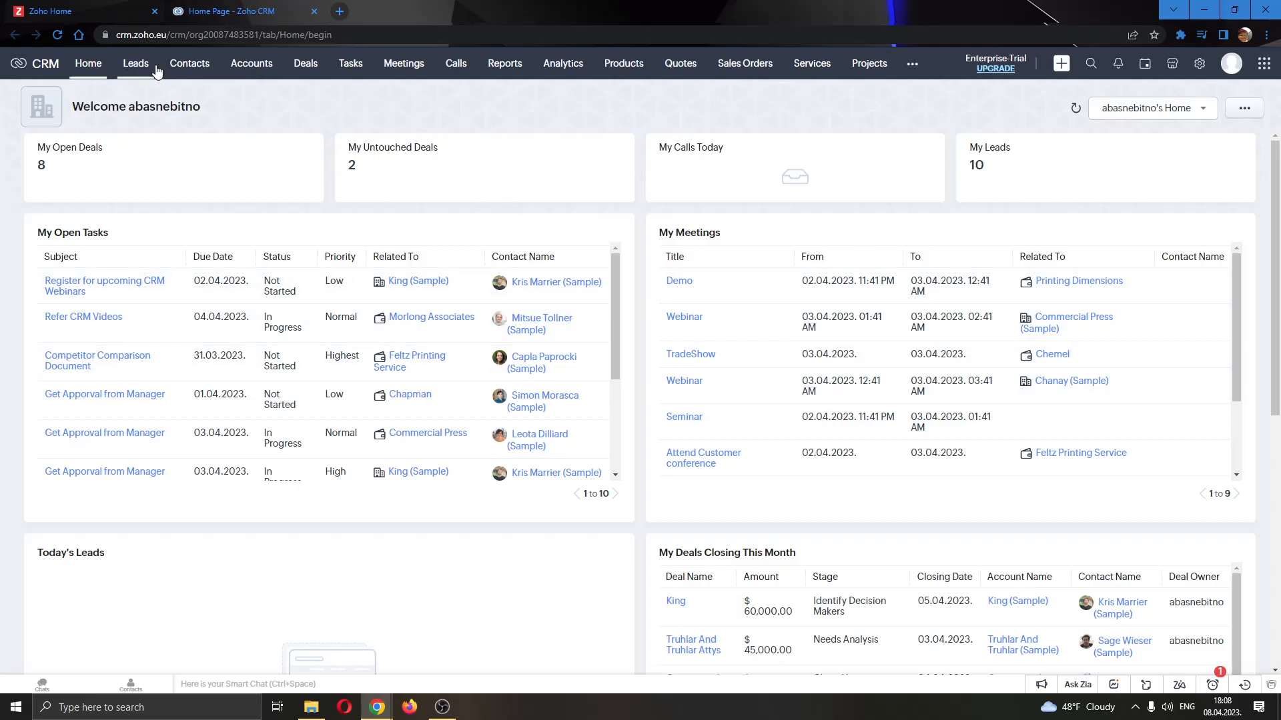
mouse_move(188, 62)
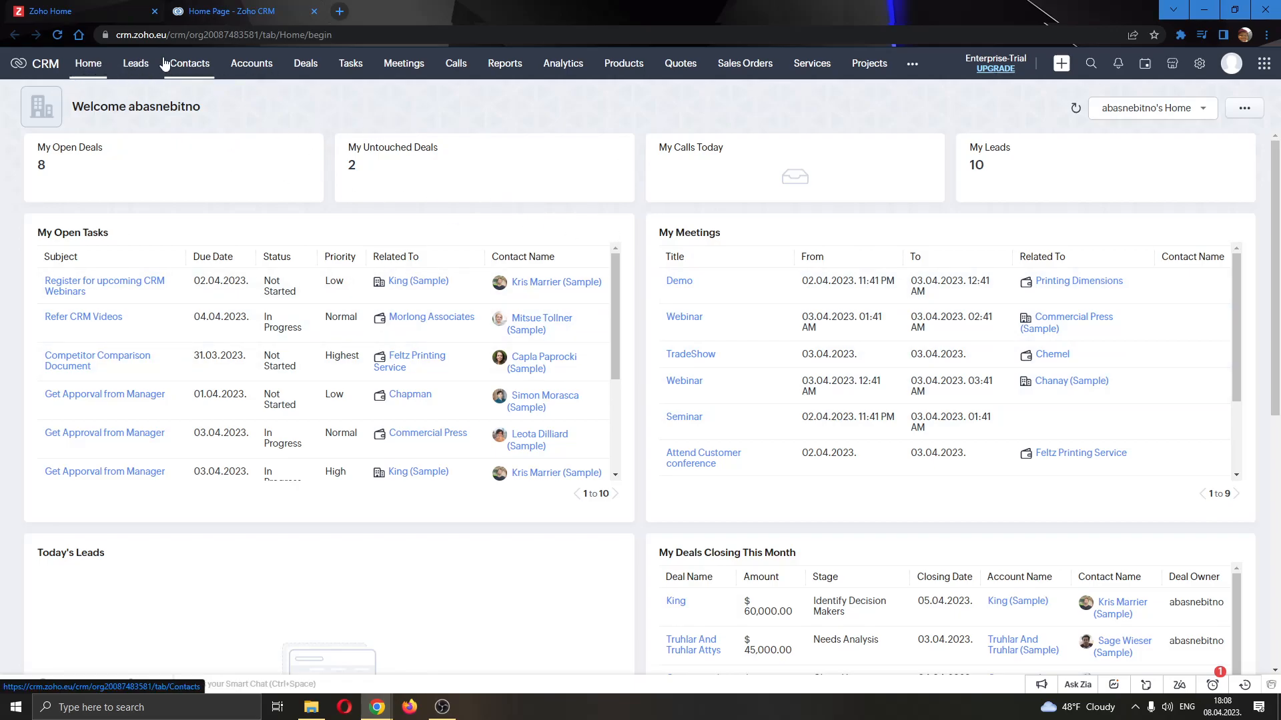
mouse_move(546, 120)
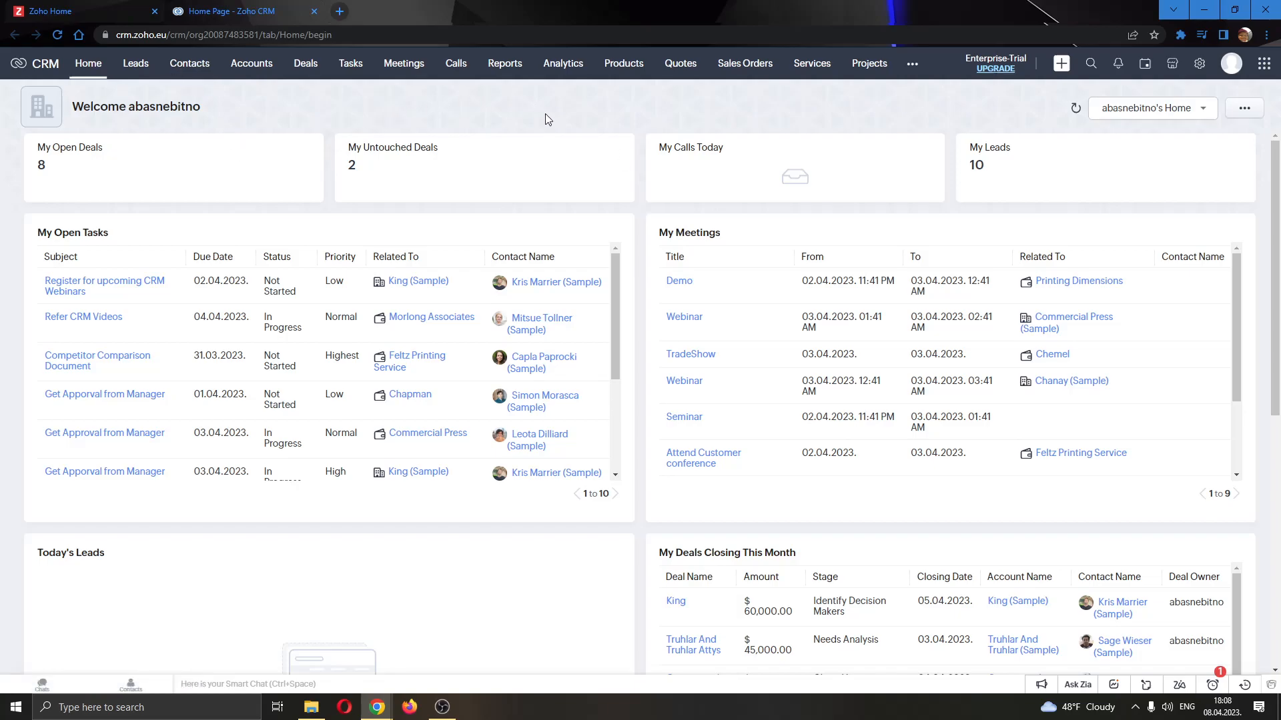
mouse_move(1199, 64)
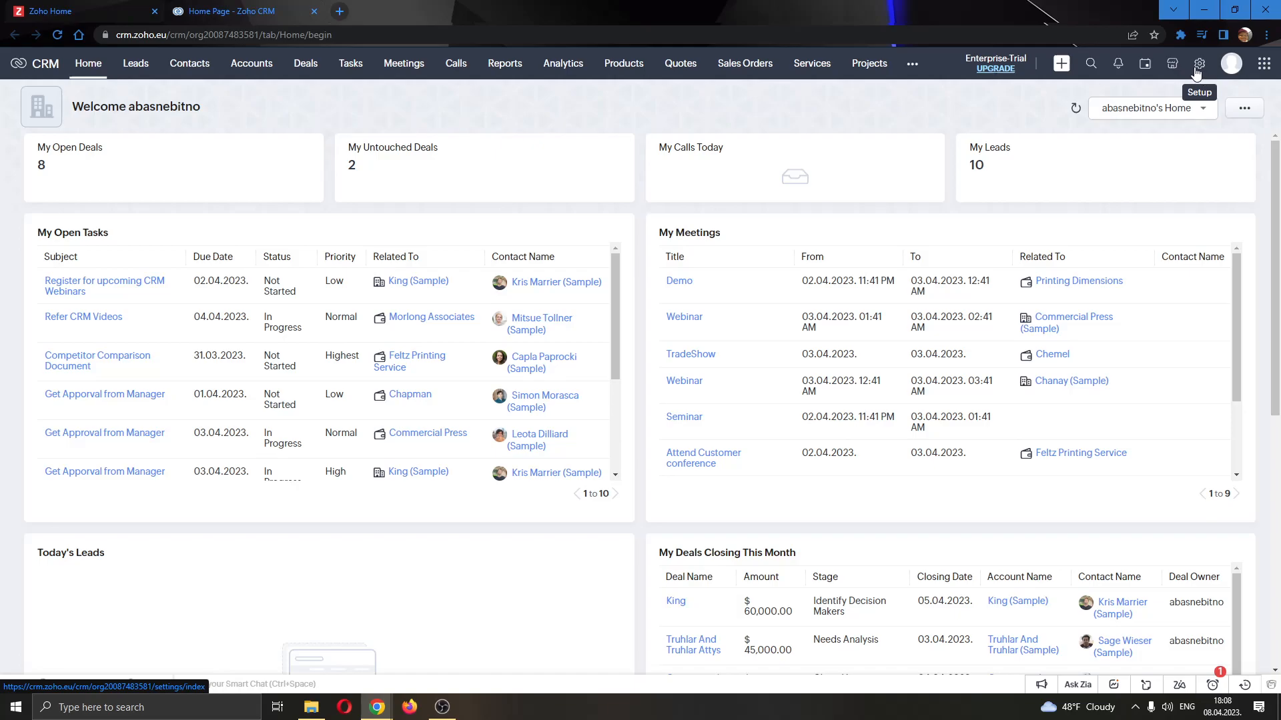
left_click(1199, 64)
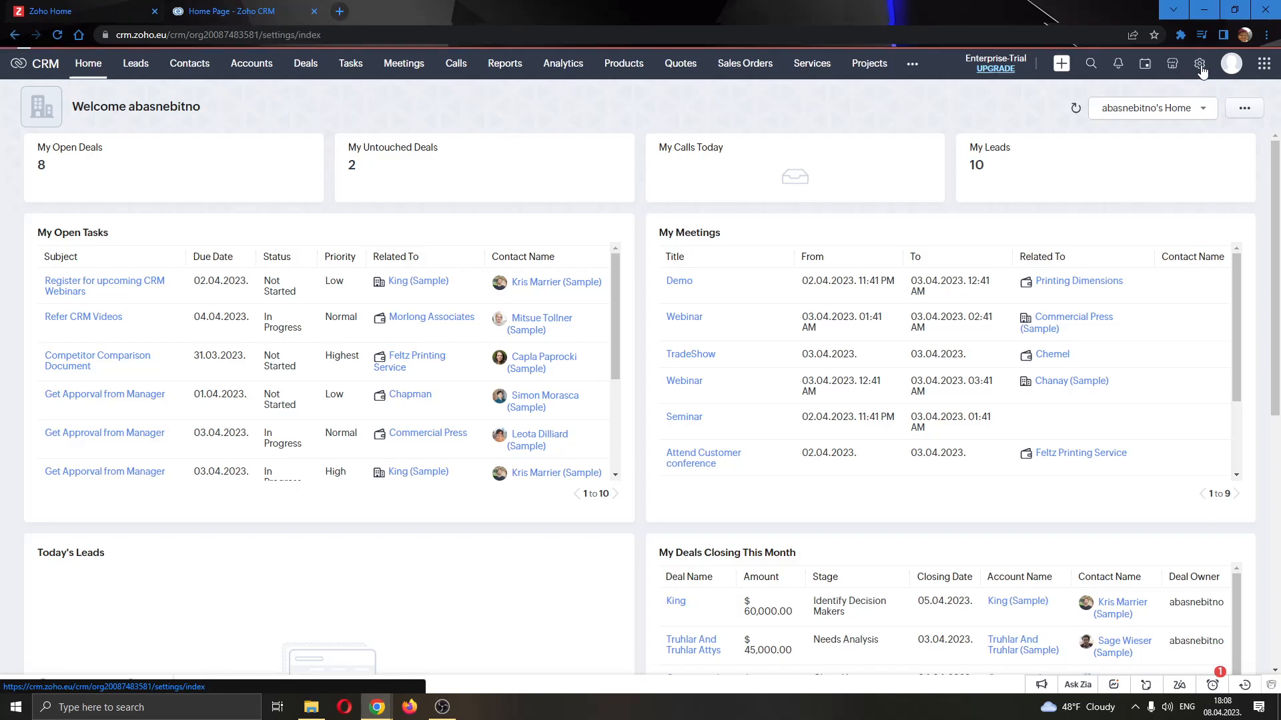
Step: Go to Templates under Customization on the CRM Setup page
left_click(1200, 63)
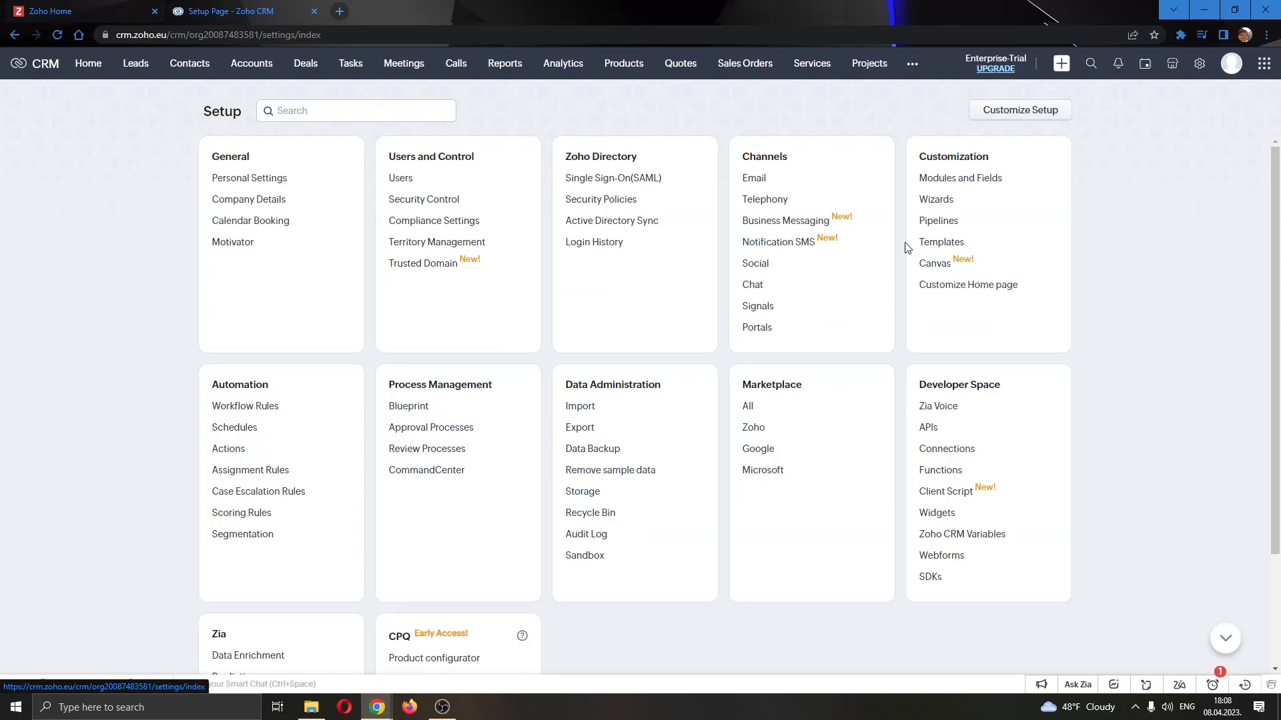
mouse_move(718, 145)
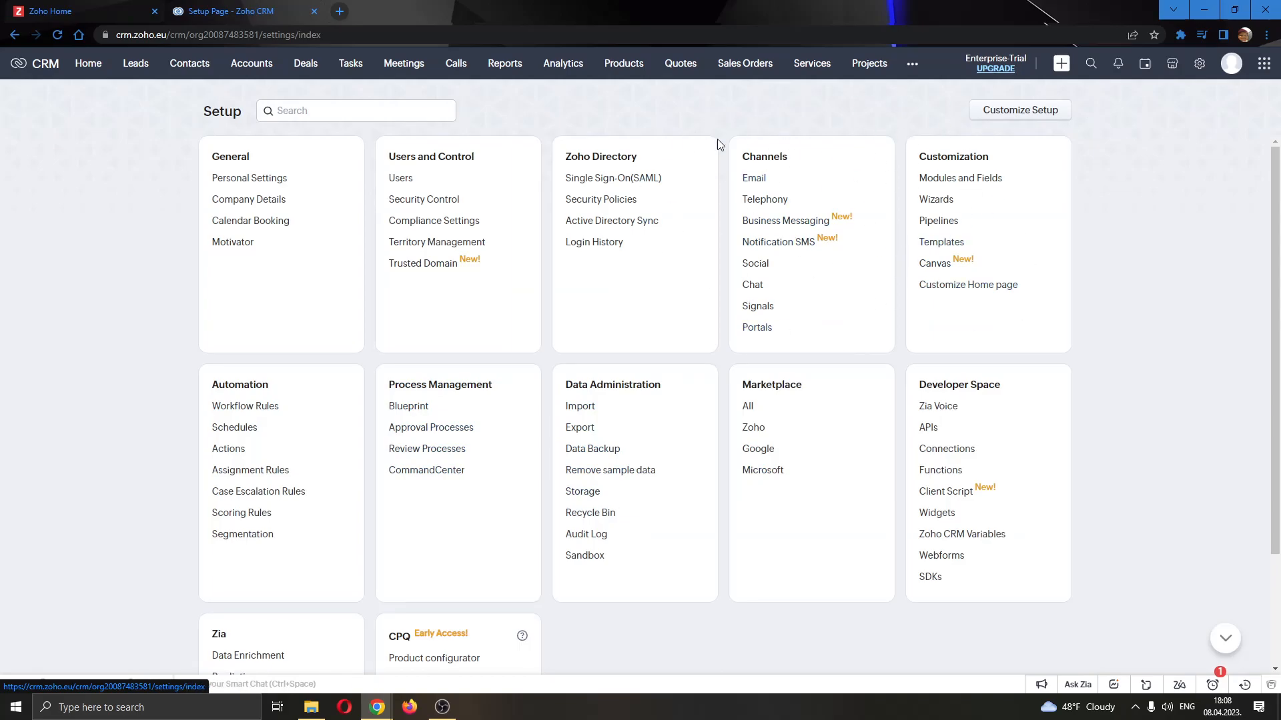
mouse_move(444, 272)
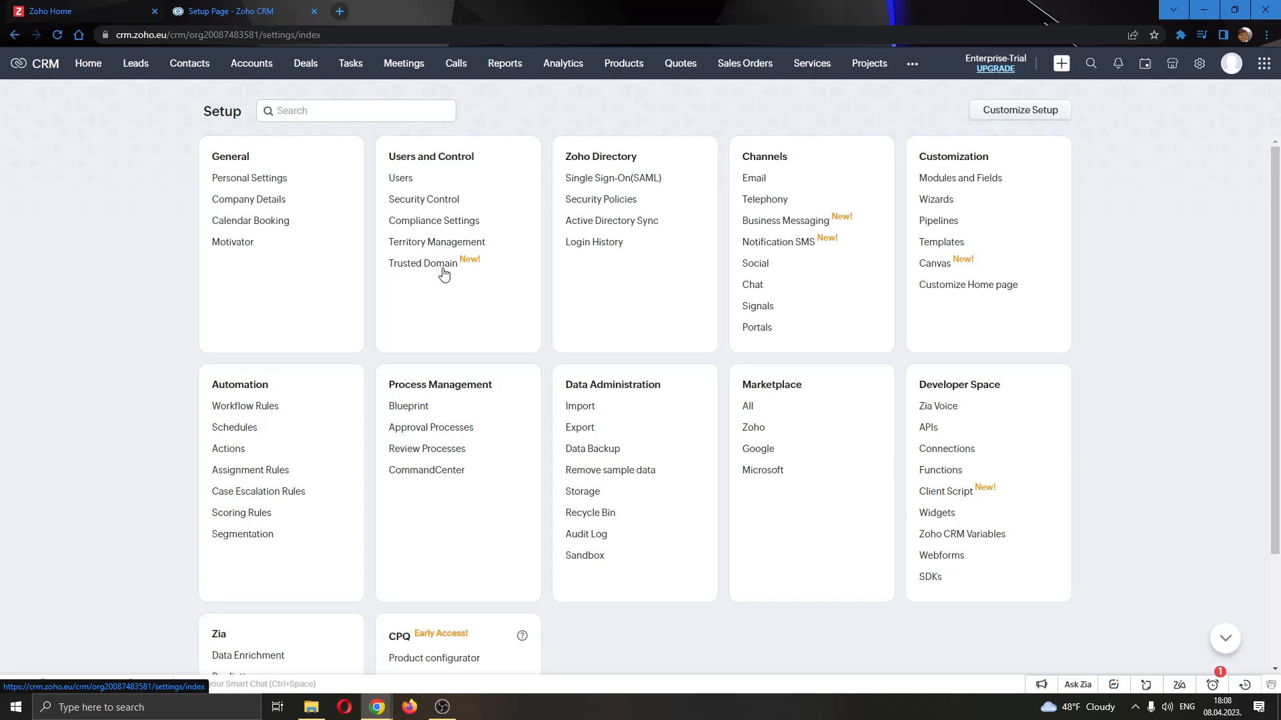
mouse_move(989, 160)
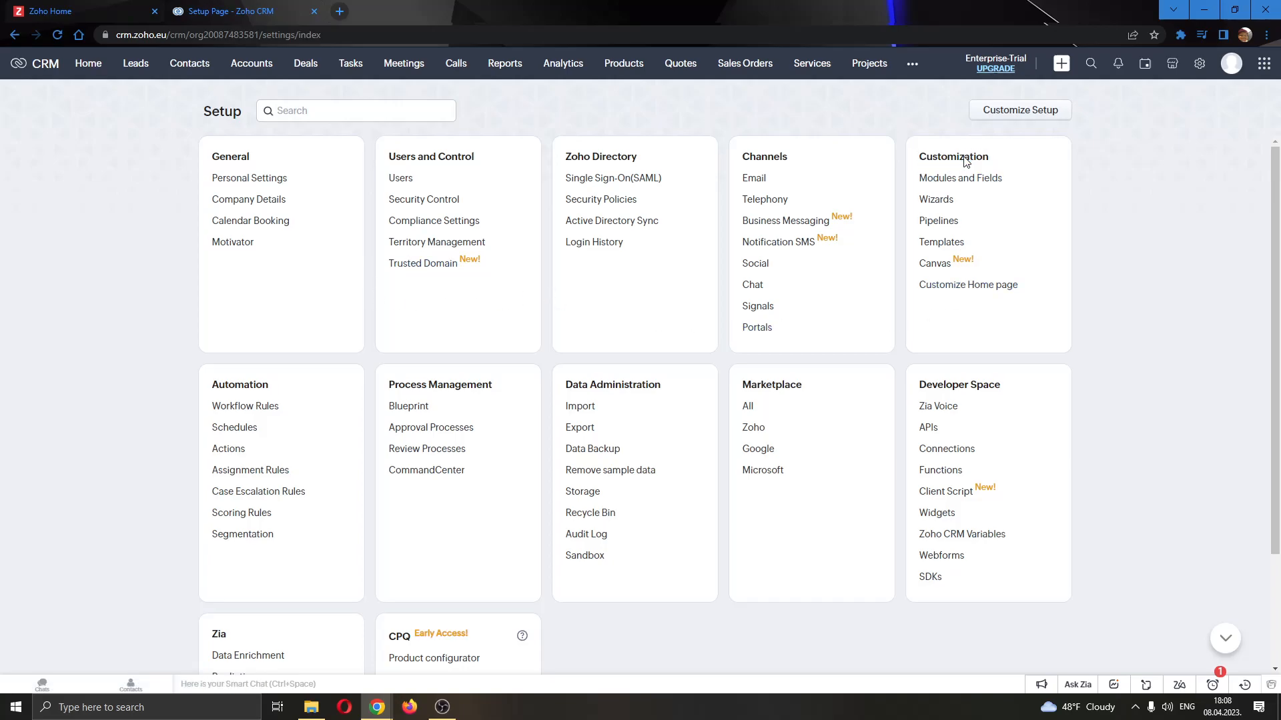
mouse_move(942, 242)
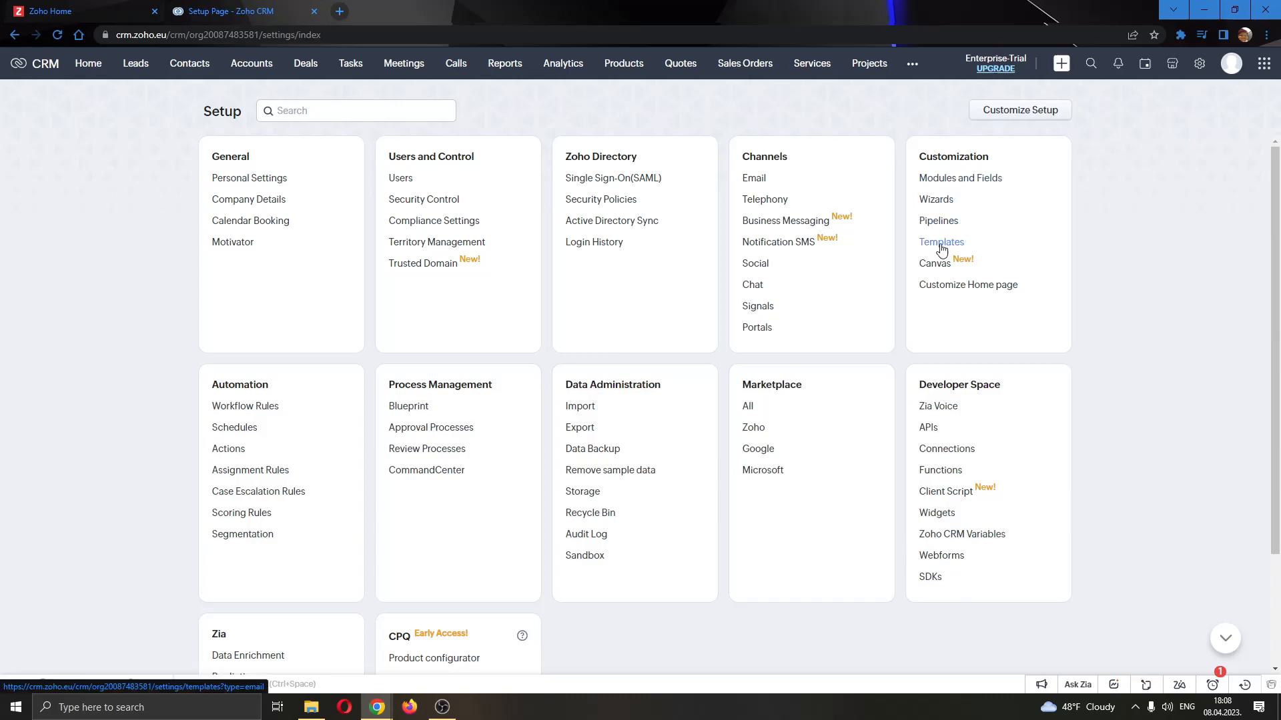
left_click(941, 241)
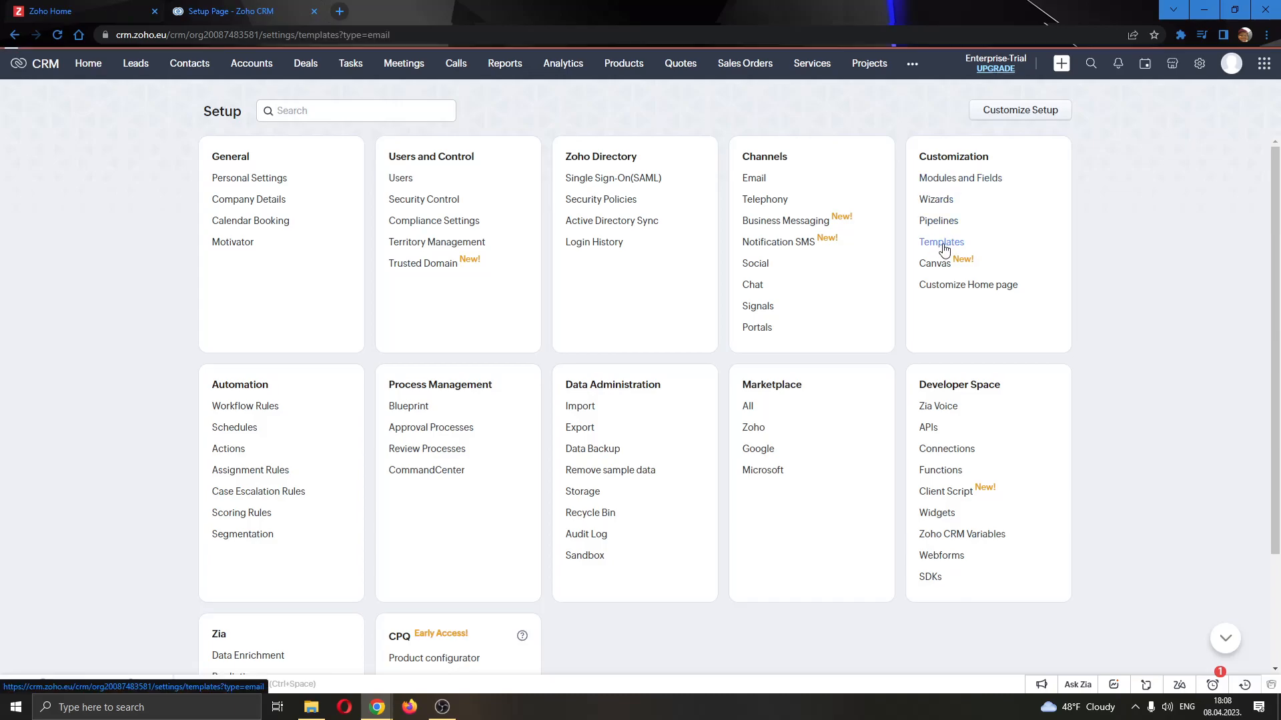
Step: Start a New Template from the Email templates page
left_click(941, 241)
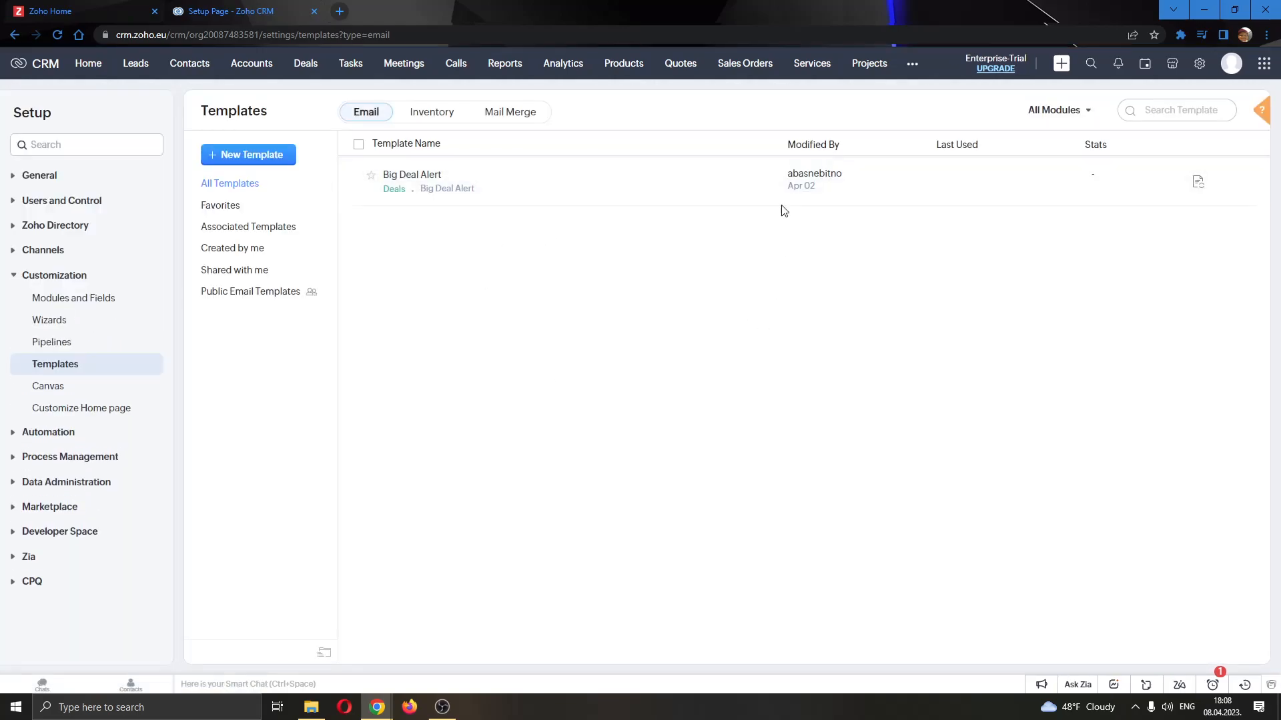
mouse_move(603, 391)
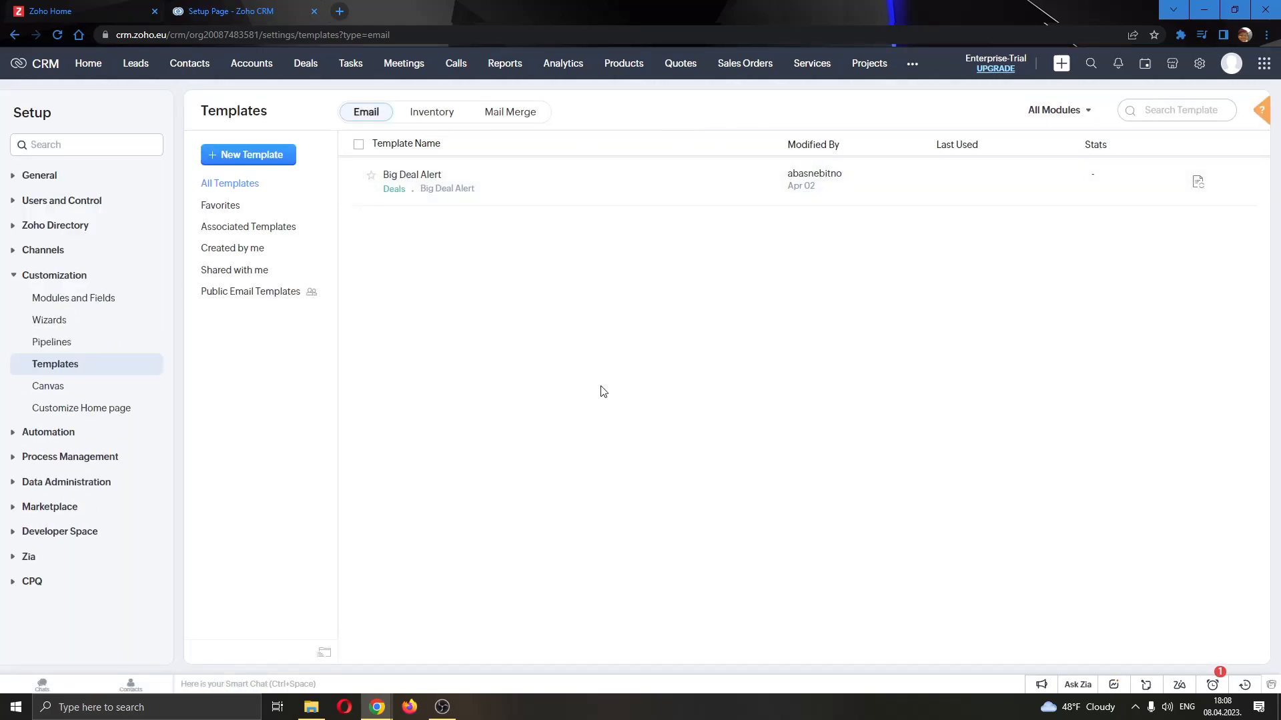
mouse_move(457, 188)
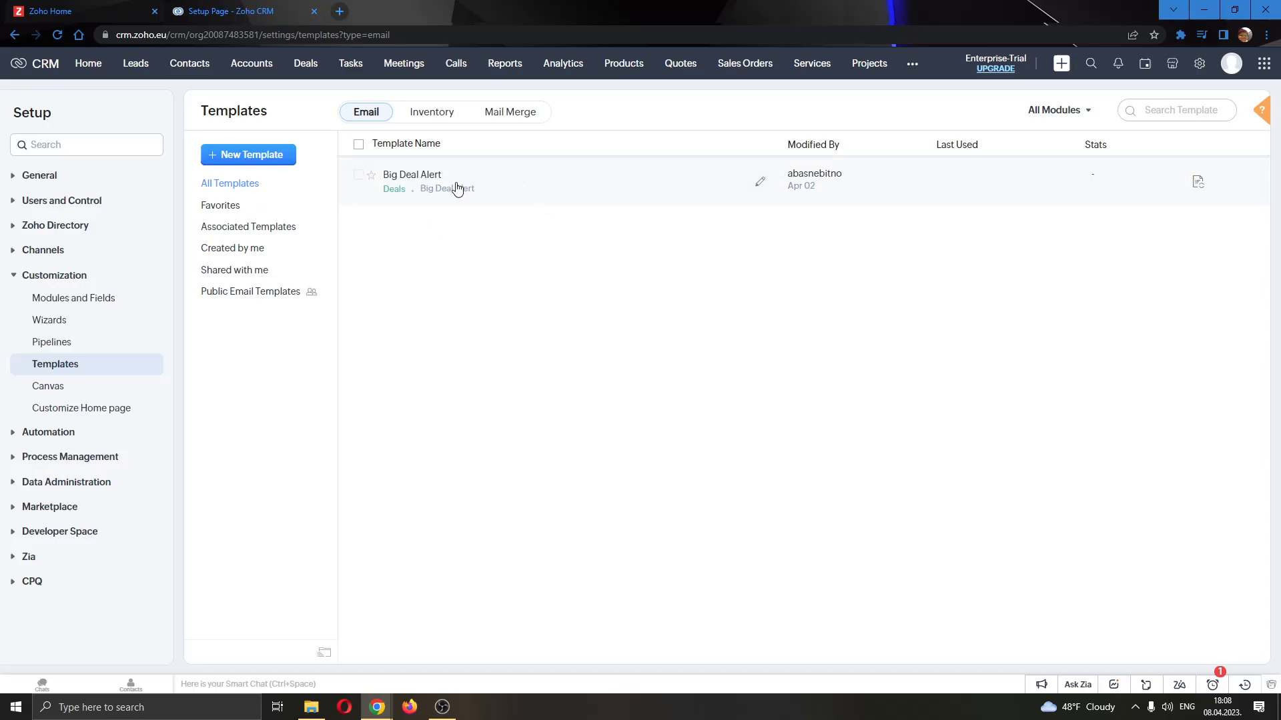
mouse_move(248, 156)
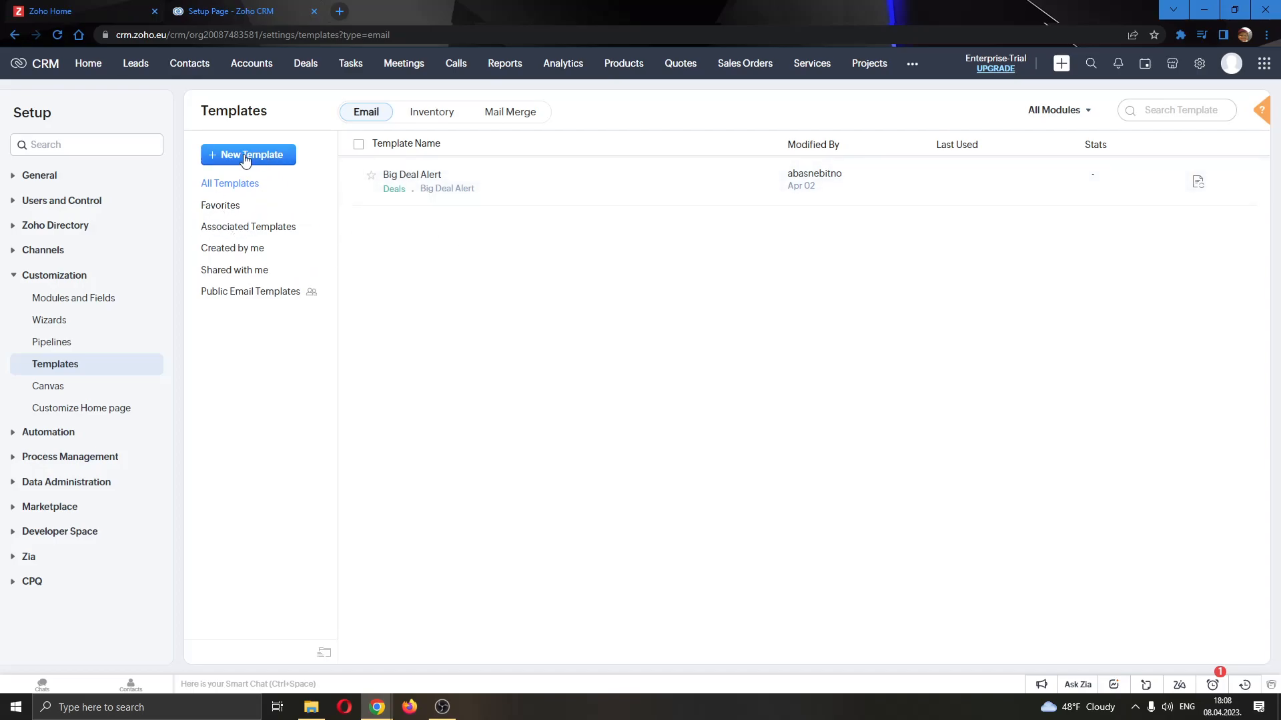
mouse_move(247, 189)
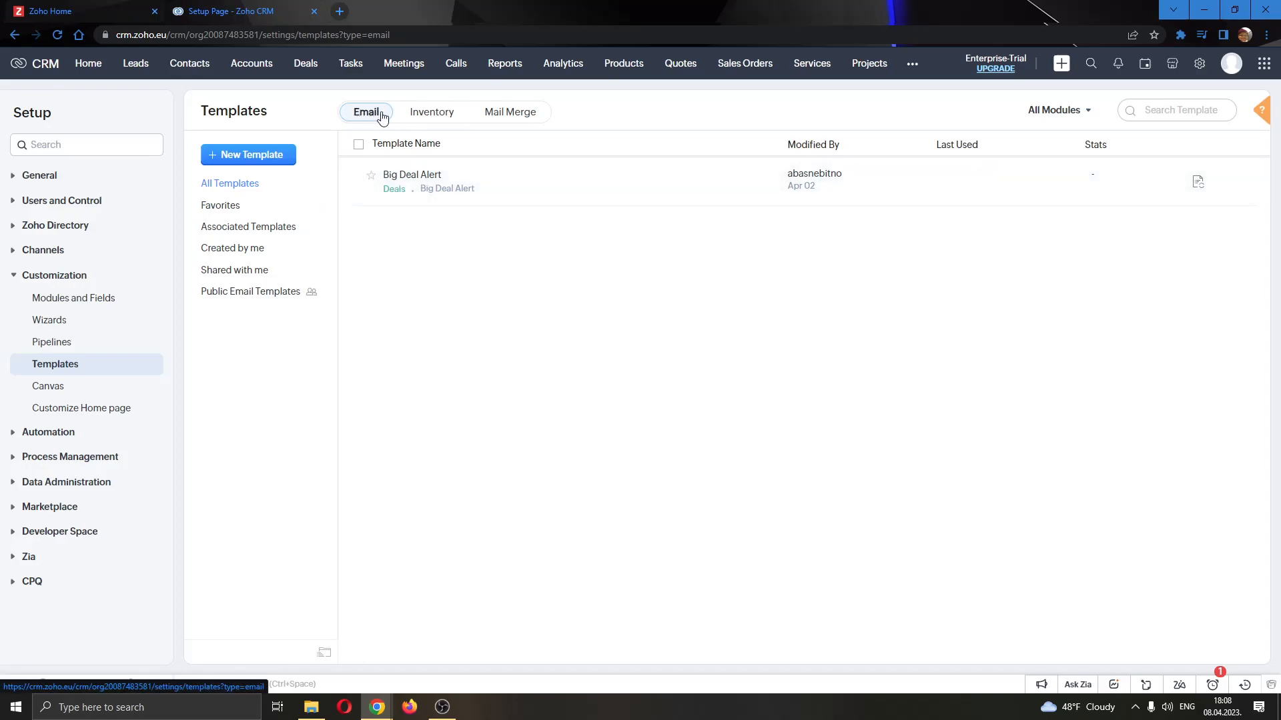
mouse_move(372, 121)
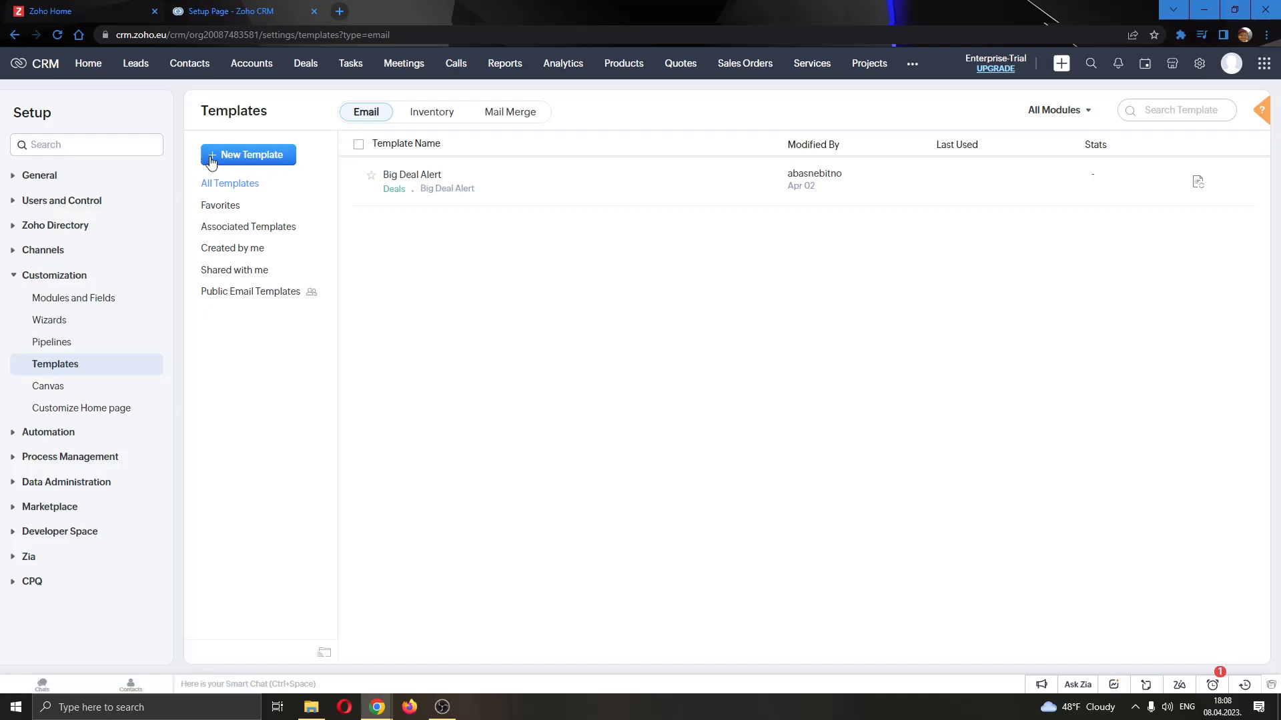
mouse_move(218, 162)
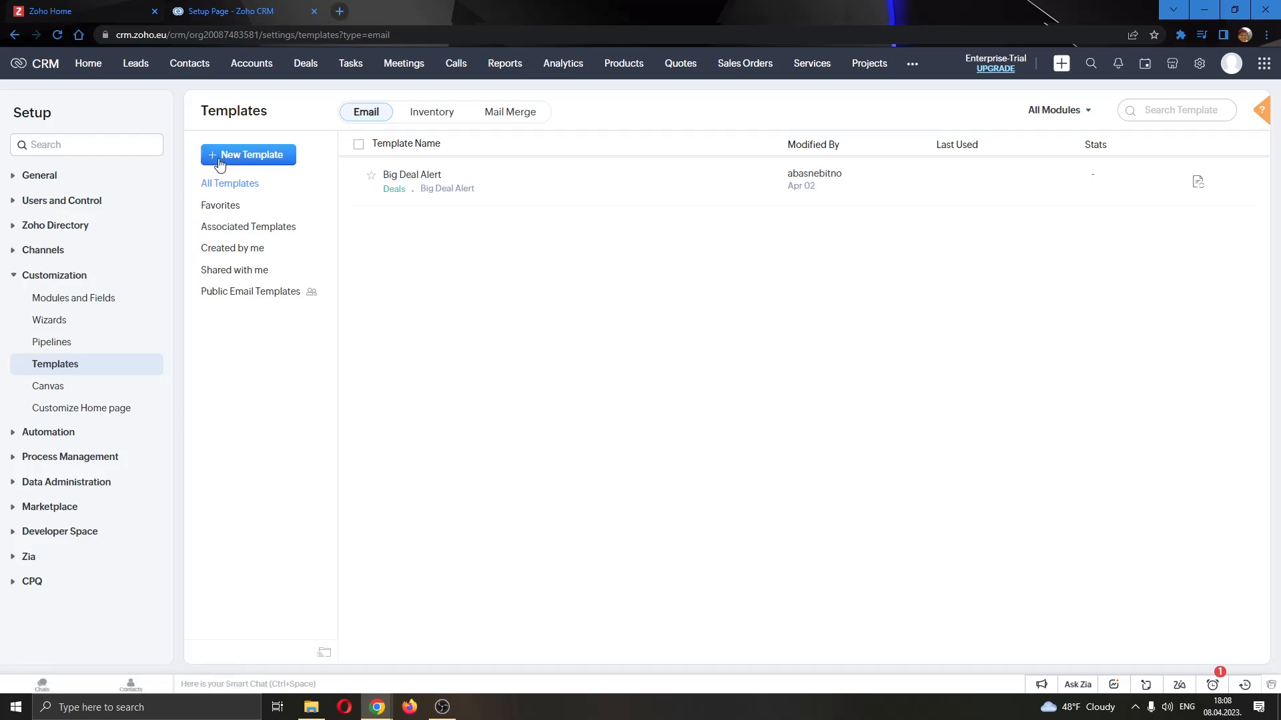
left_click(248, 154)
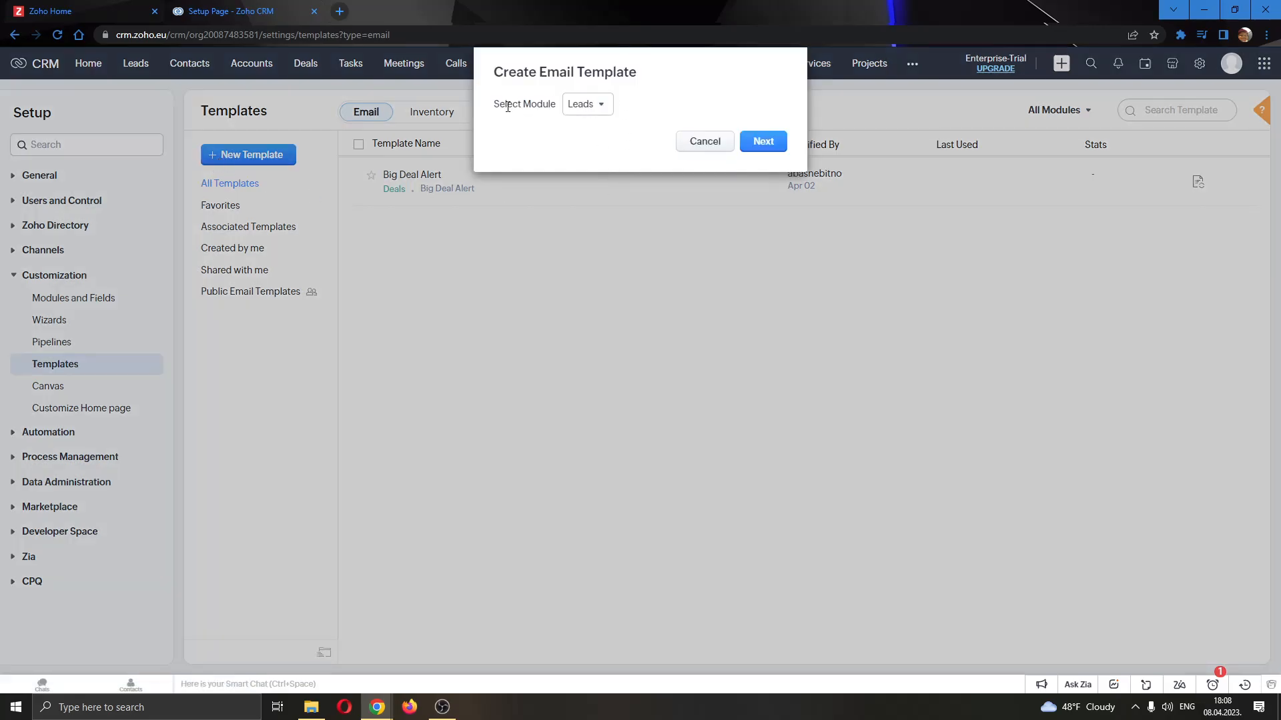
Step: Keep Leads as the template module and continue to the Template Gallery
left_click(585, 104)
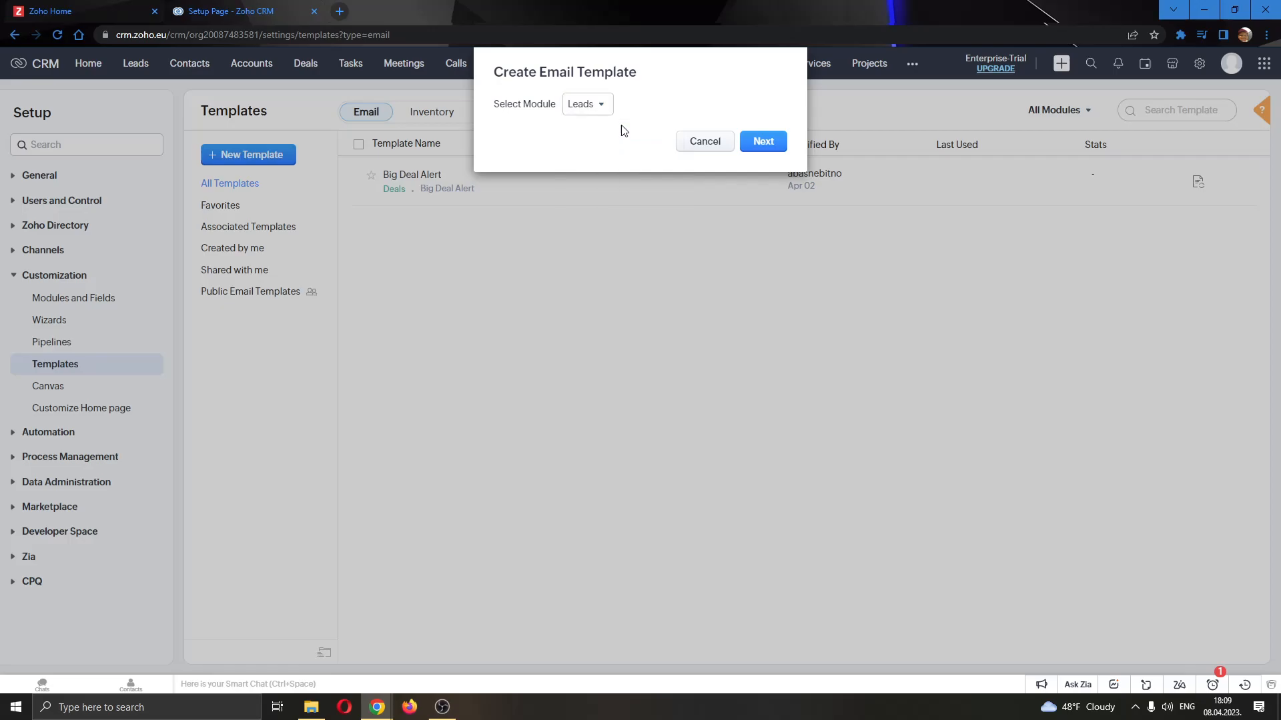
left_click(761, 140)
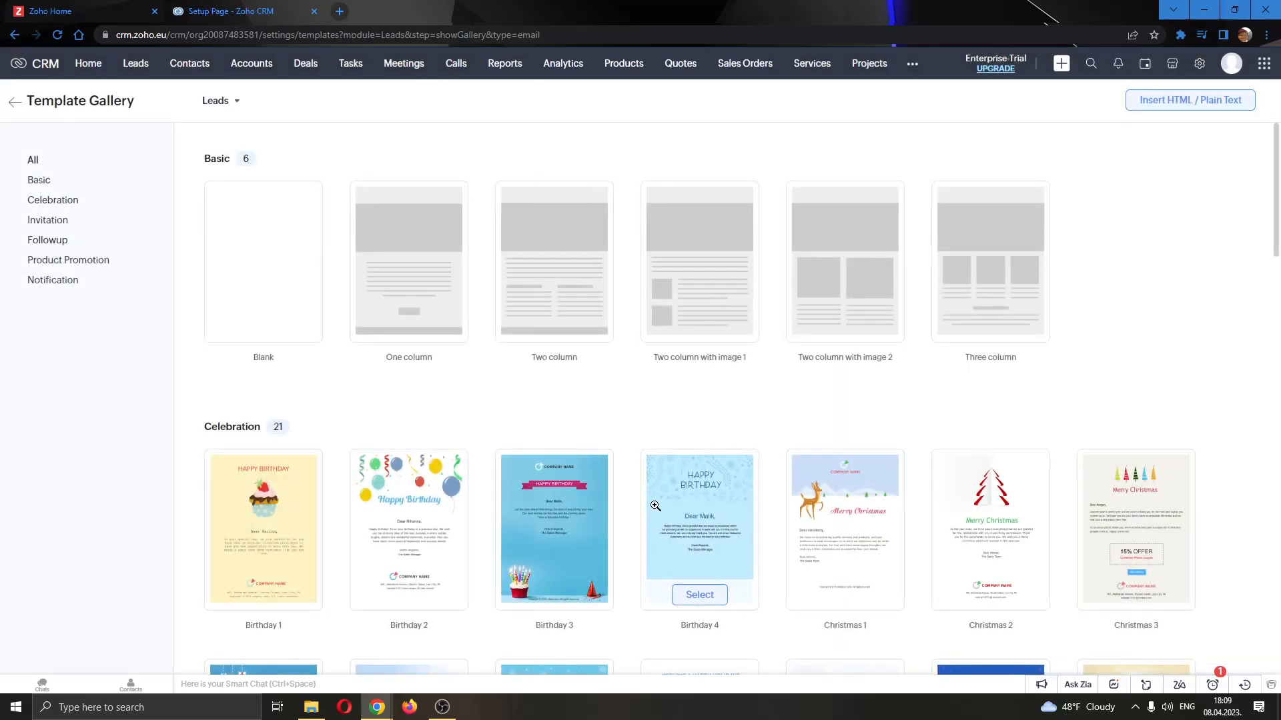
mouse_move(459, 455)
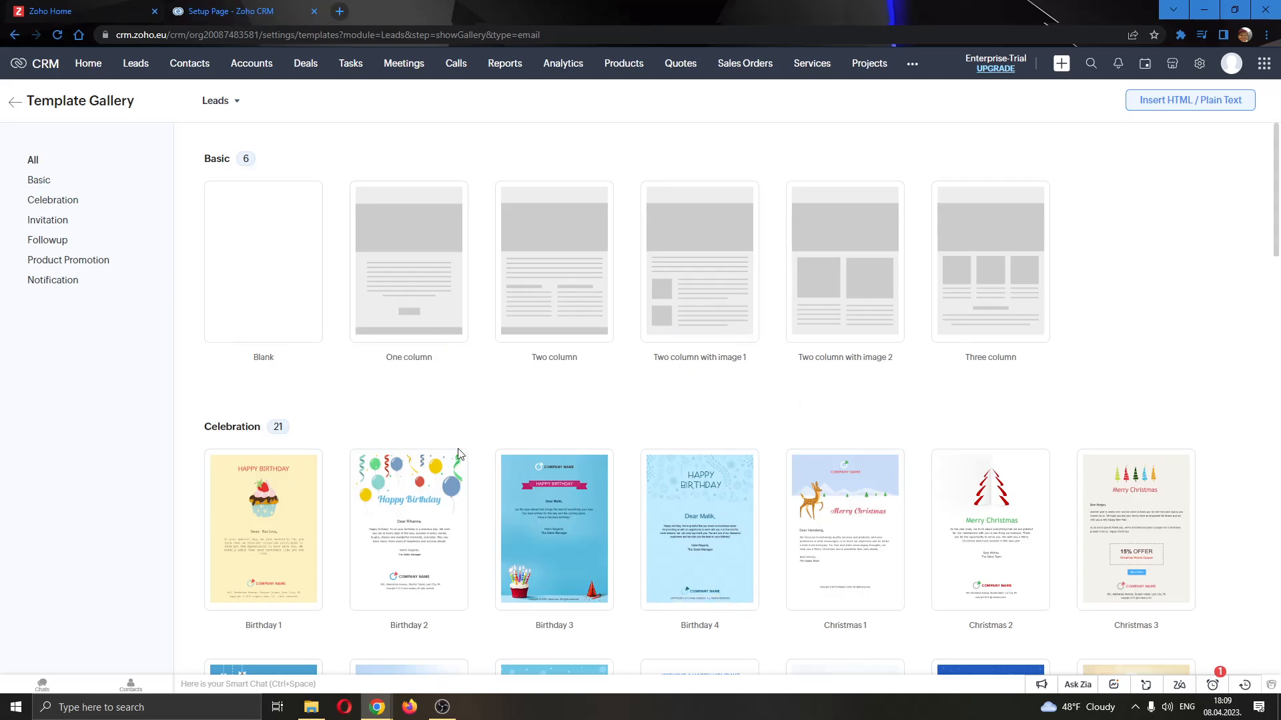
mouse_move(263, 326)
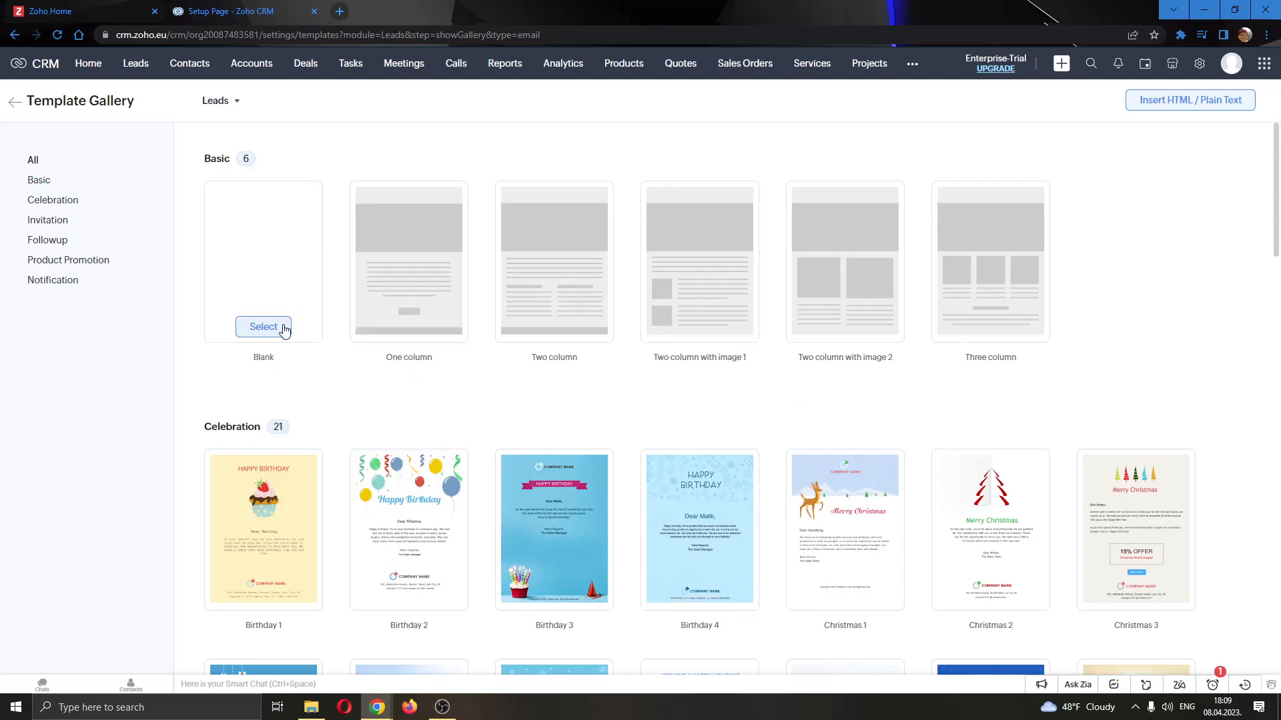
Step: Choose the Blank design from the Template Gallery
left_click(263, 327)
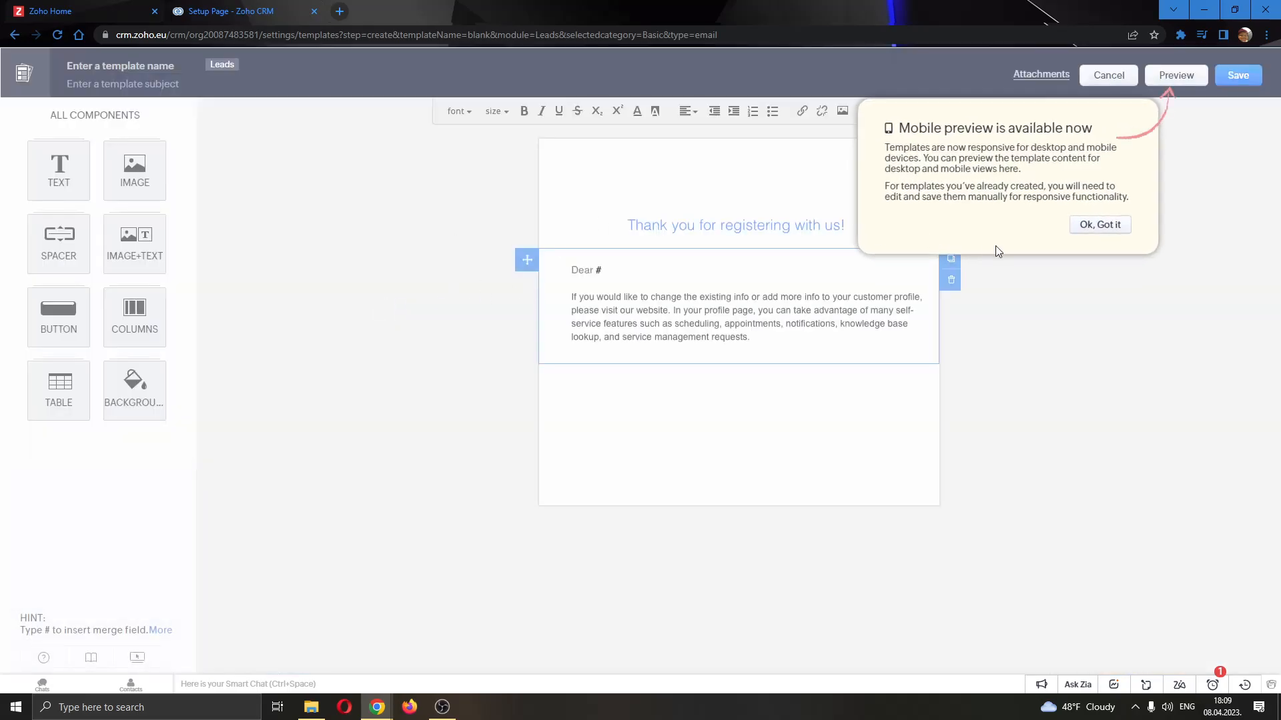
Step: Dismiss the announcement, name the template 'Tutorial', and write 'This is a tutorial video' in the body
left_click(1099, 225)
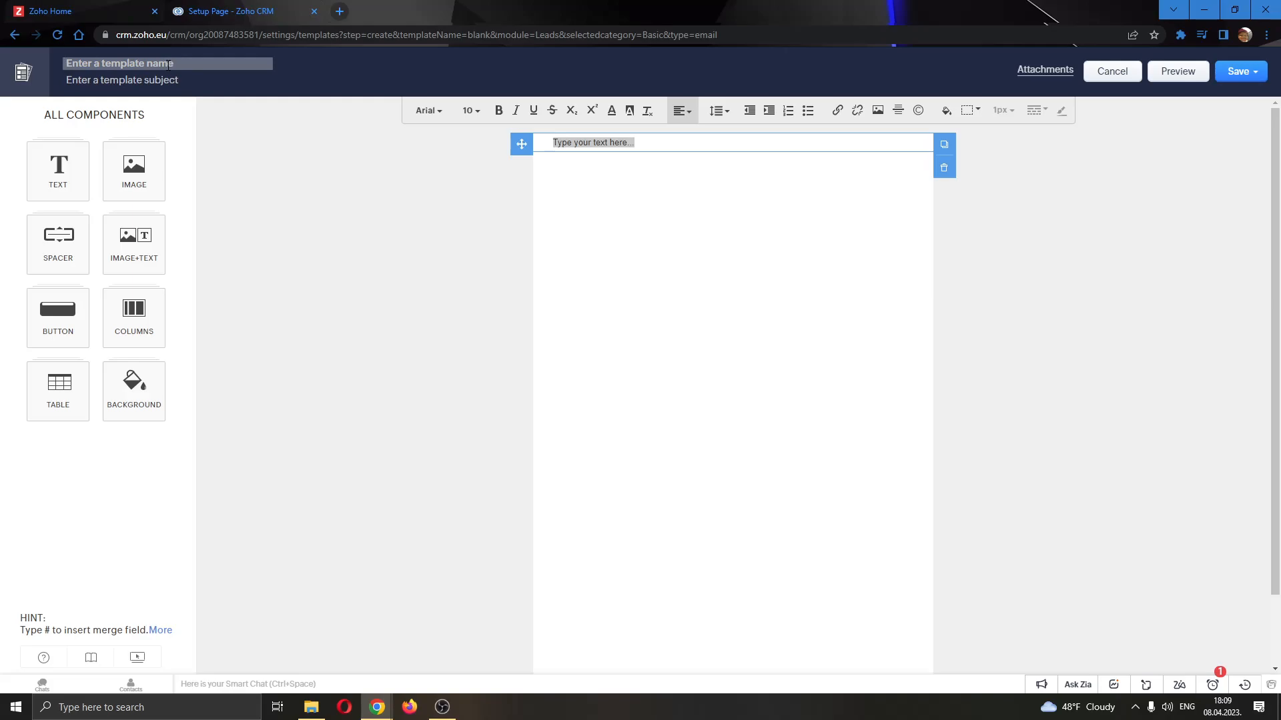
type("Tutor")
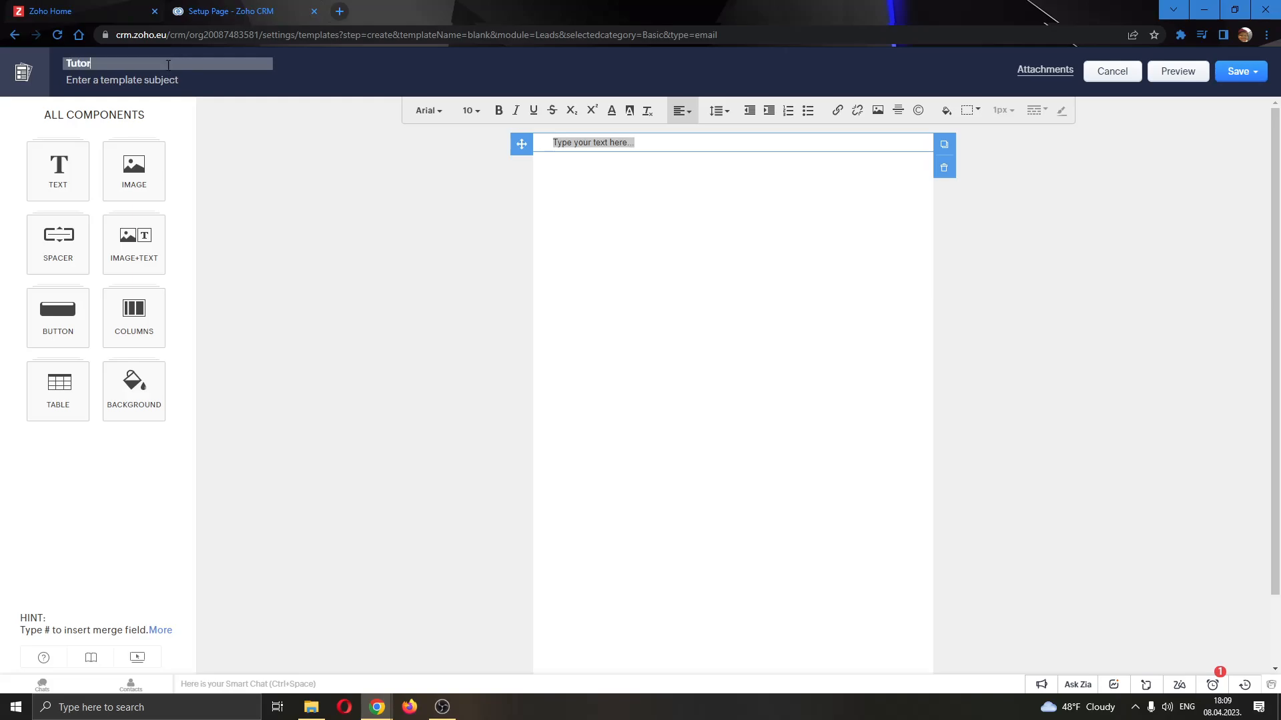
left_click(57, 171)
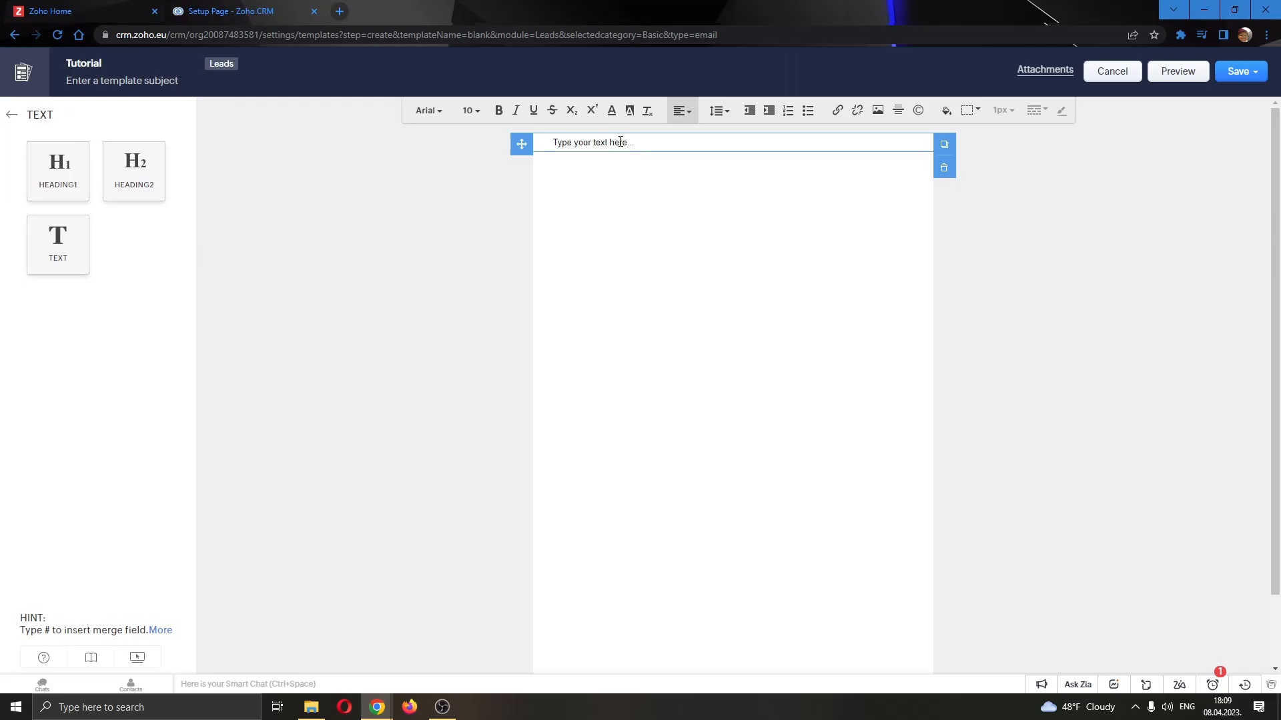
type("This is a t")
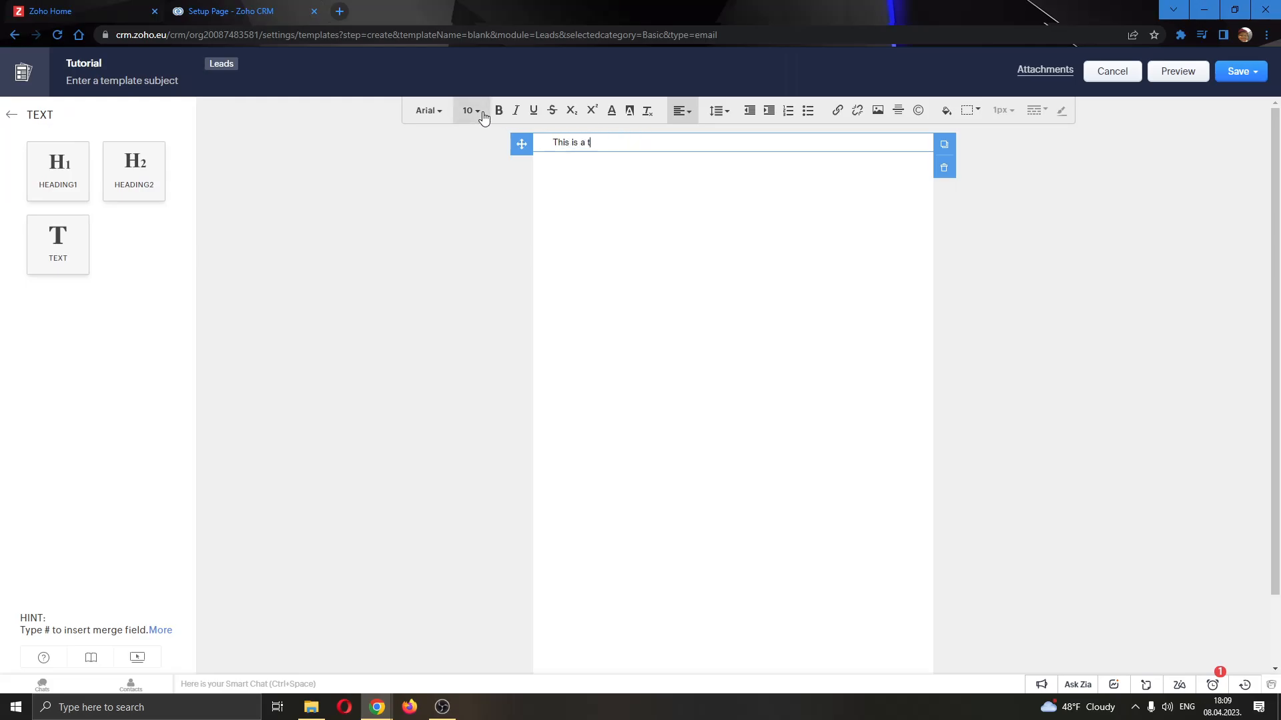
type("utorial video")
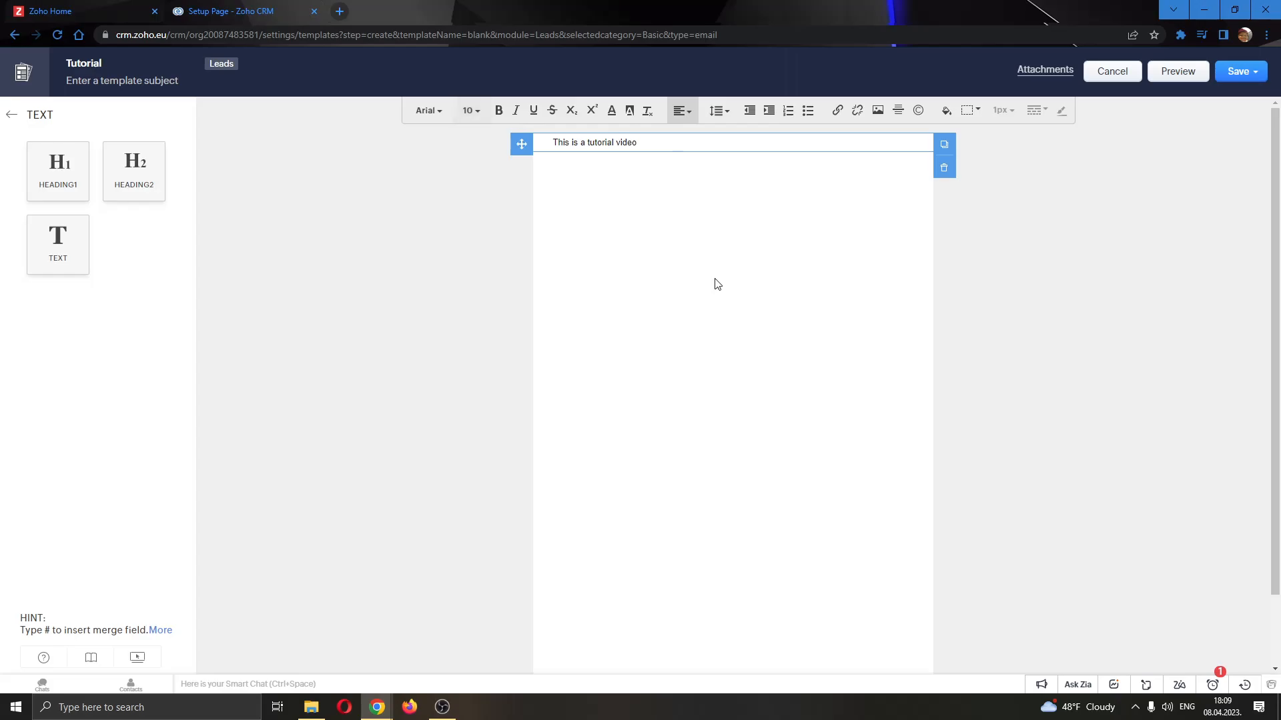
mouse_move(767, 170)
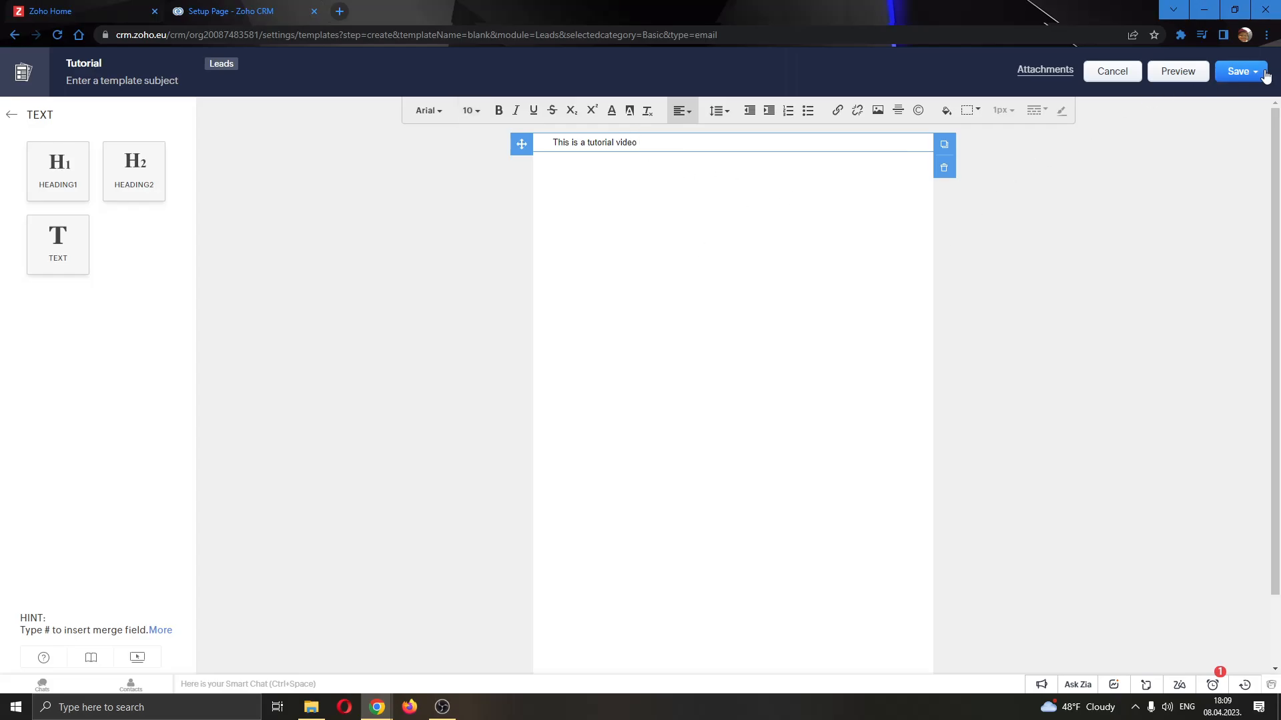
Step: After the rejected save, add the subject 'Video' and save the template again
left_click(1238, 71)
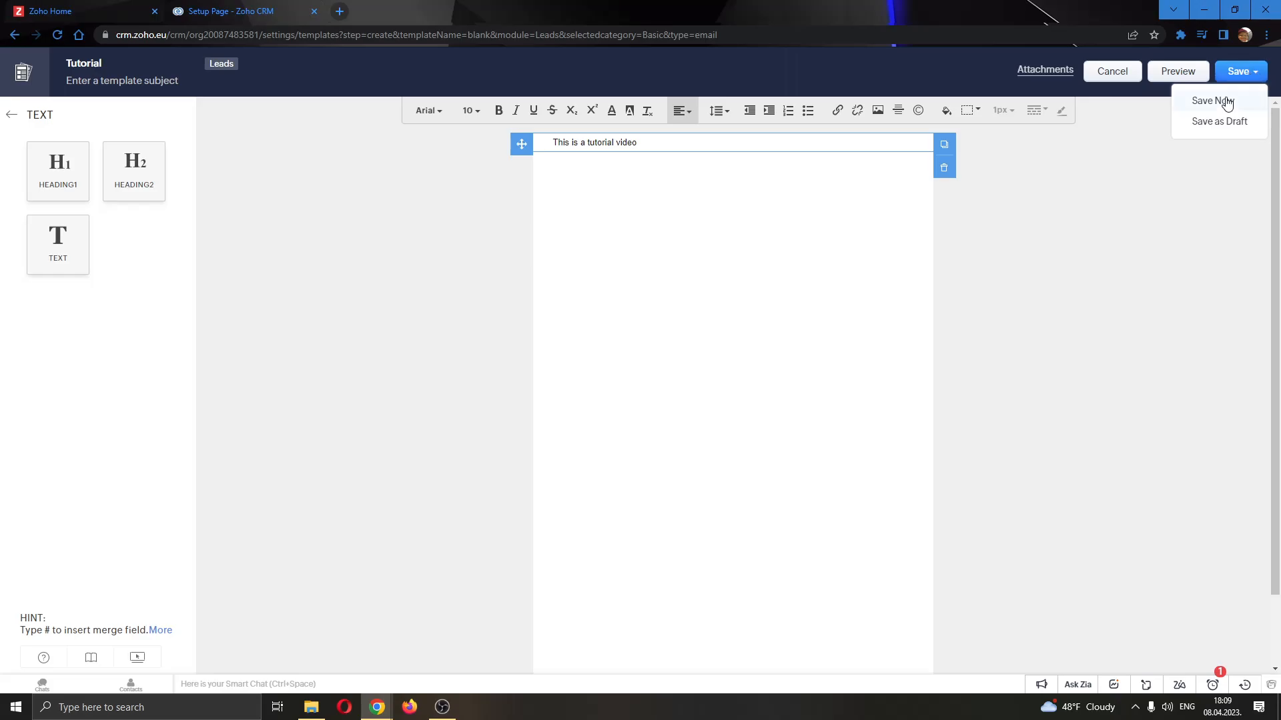
left_click(1213, 101)
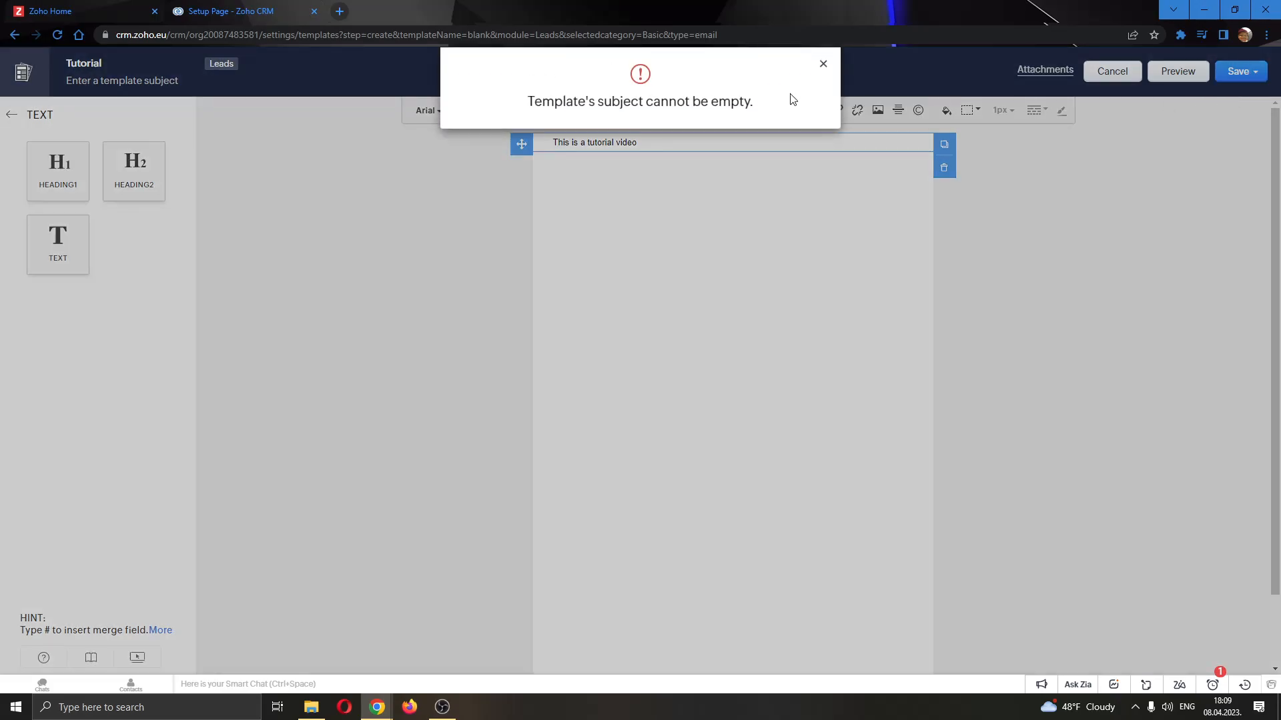
left_click(823, 64)
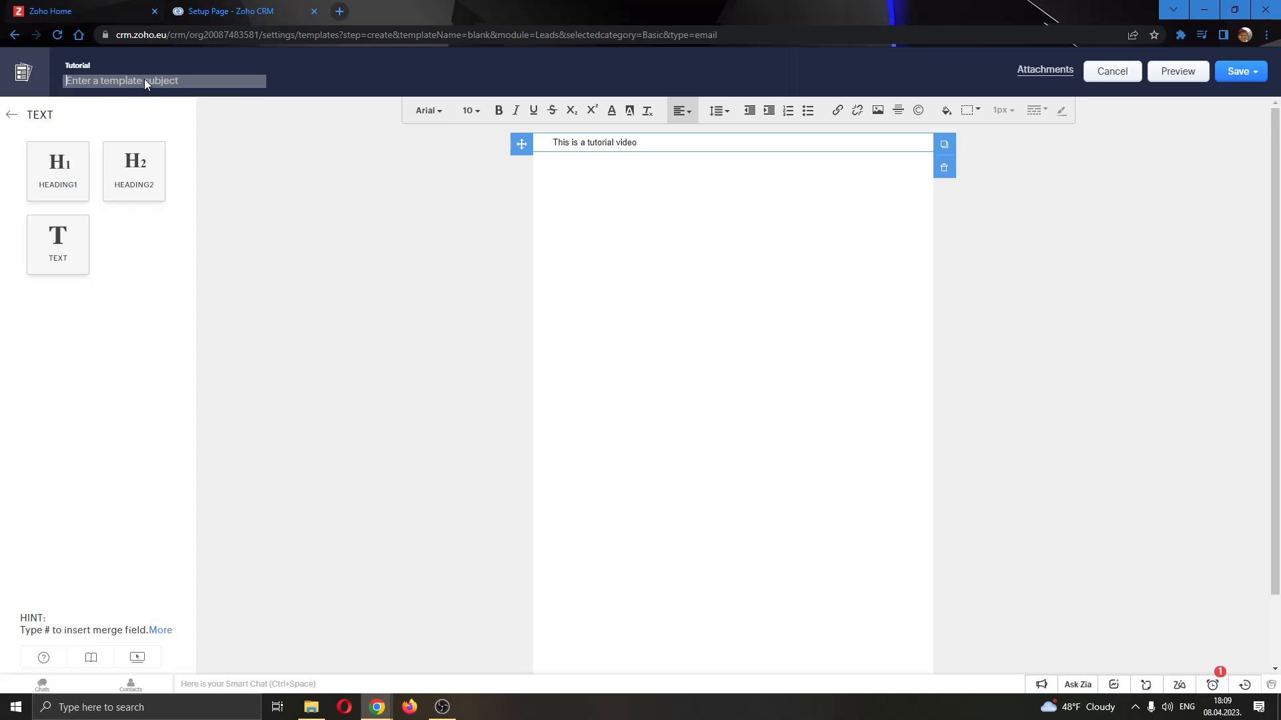
type("Video")
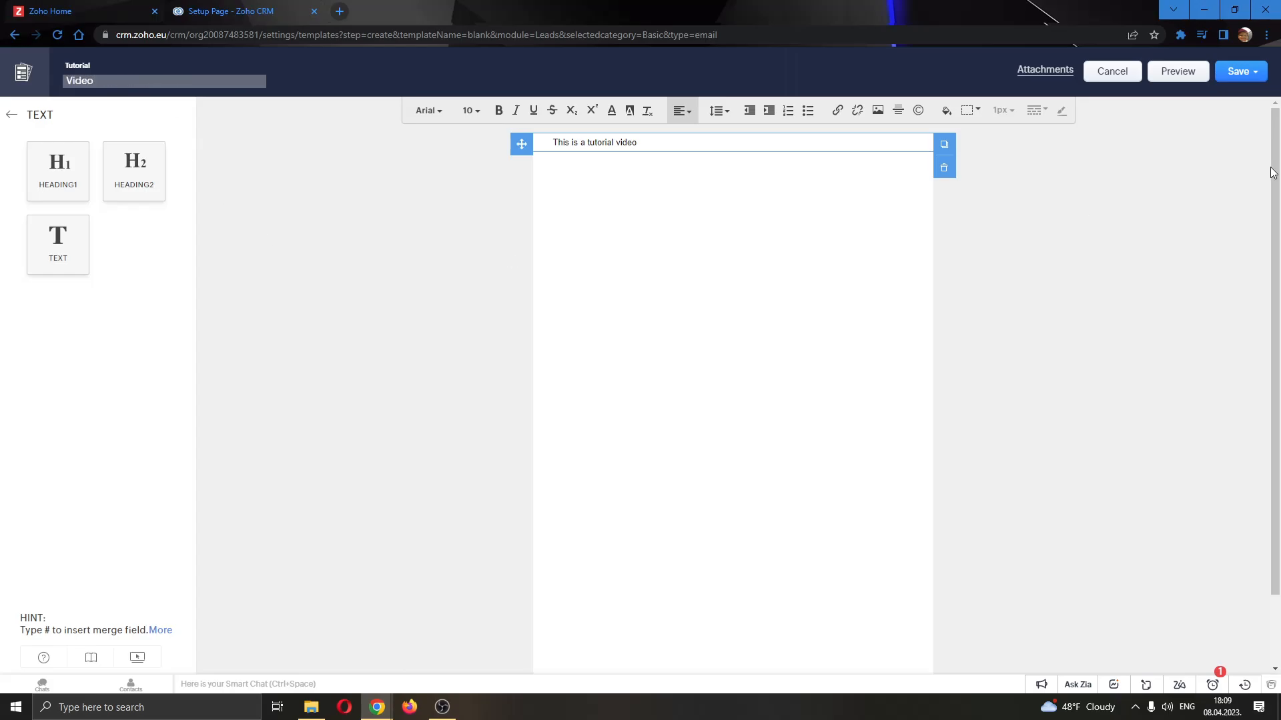
left_click(1240, 71)
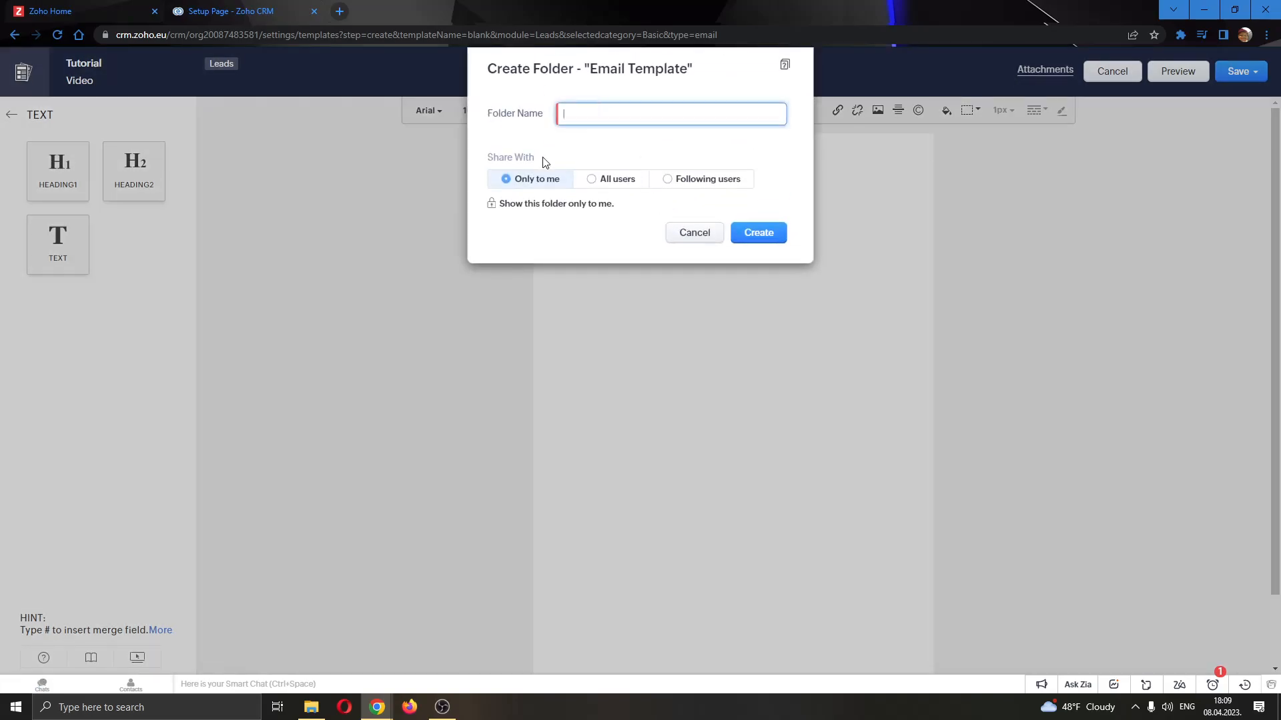
Step: Save the template in a new 'Tutorial' folder, preview it, and return to Zoho Home
type("Tutorial")
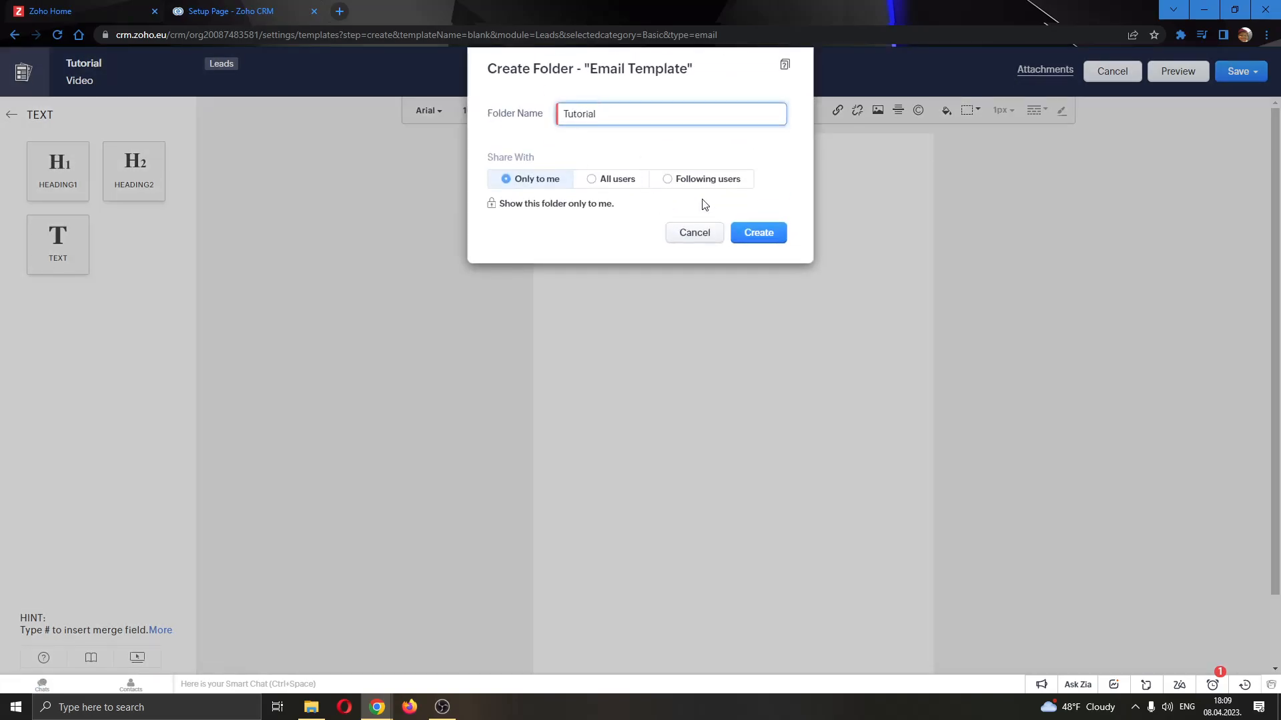
left_click(757, 237)
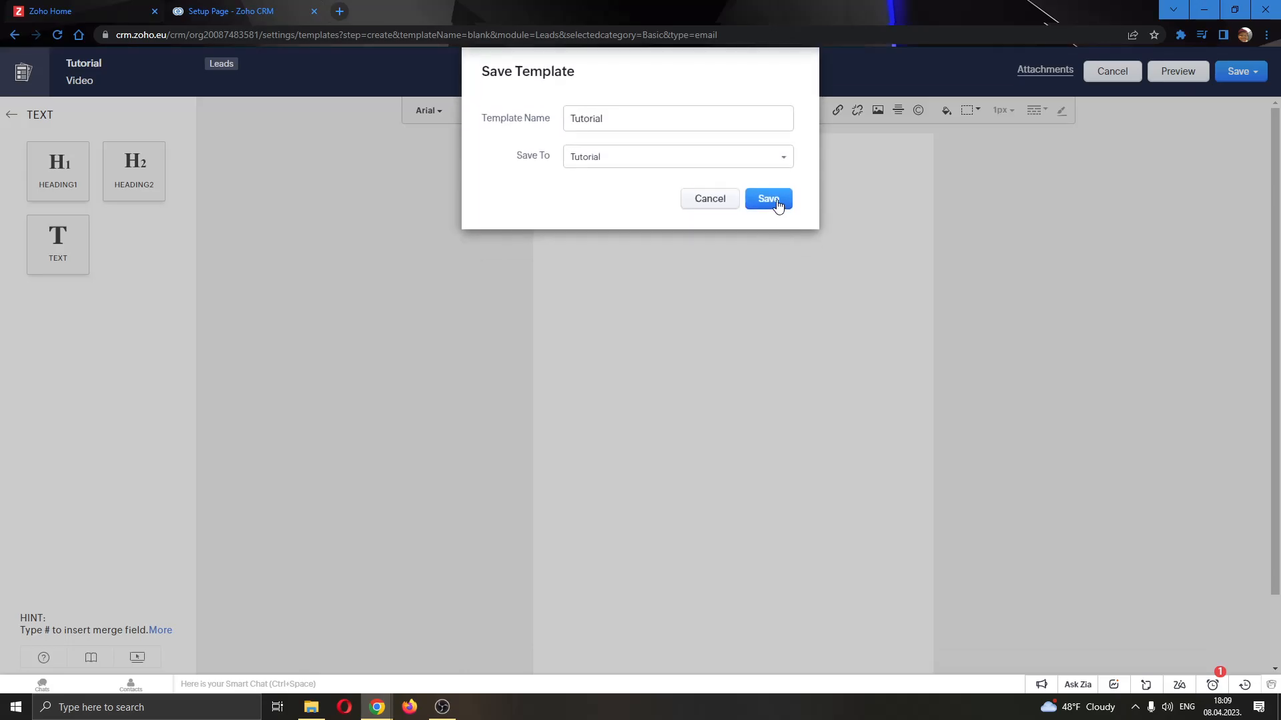
left_click(767, 199)
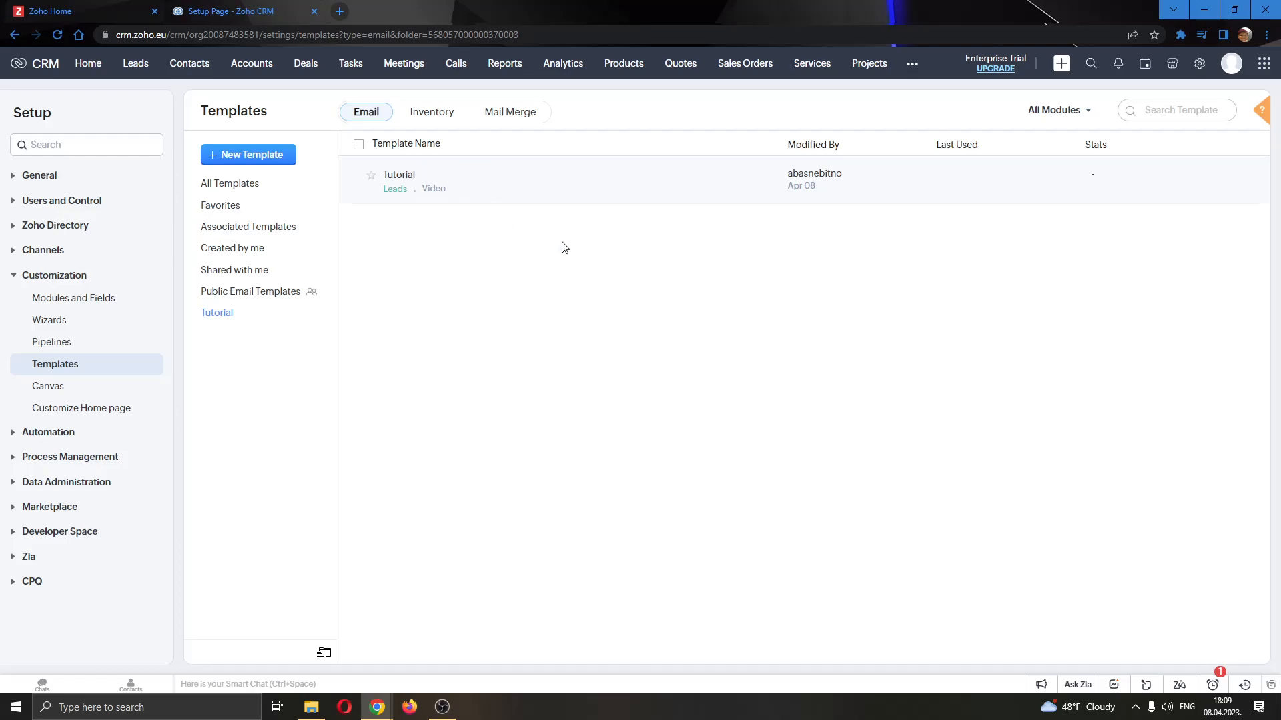
left_click(399, 174)
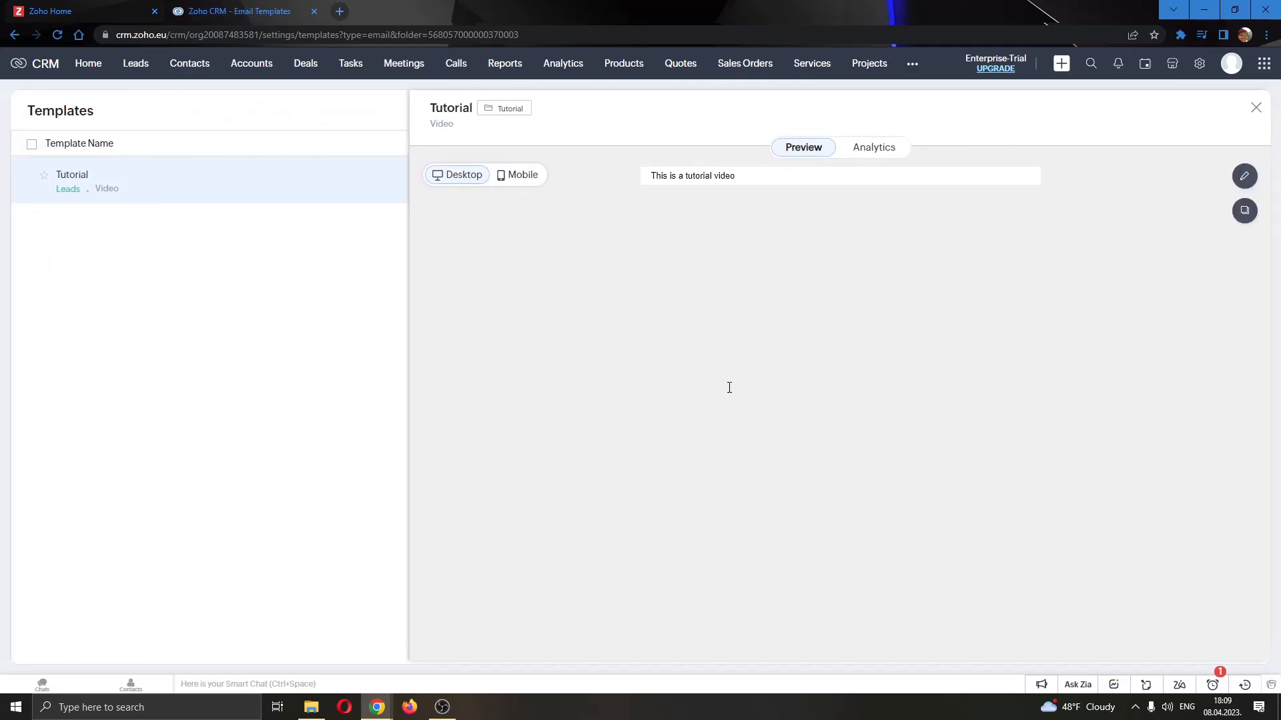
mouse_move(93, 6)
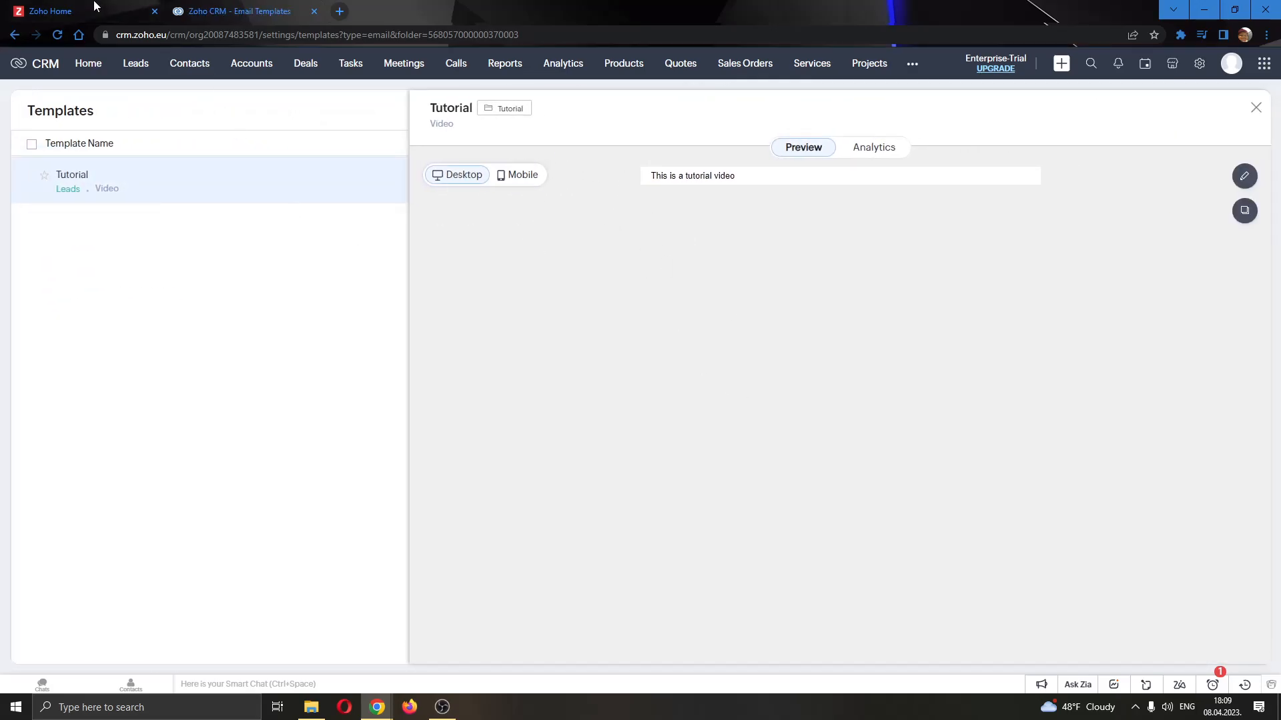
left_click(81, 11)
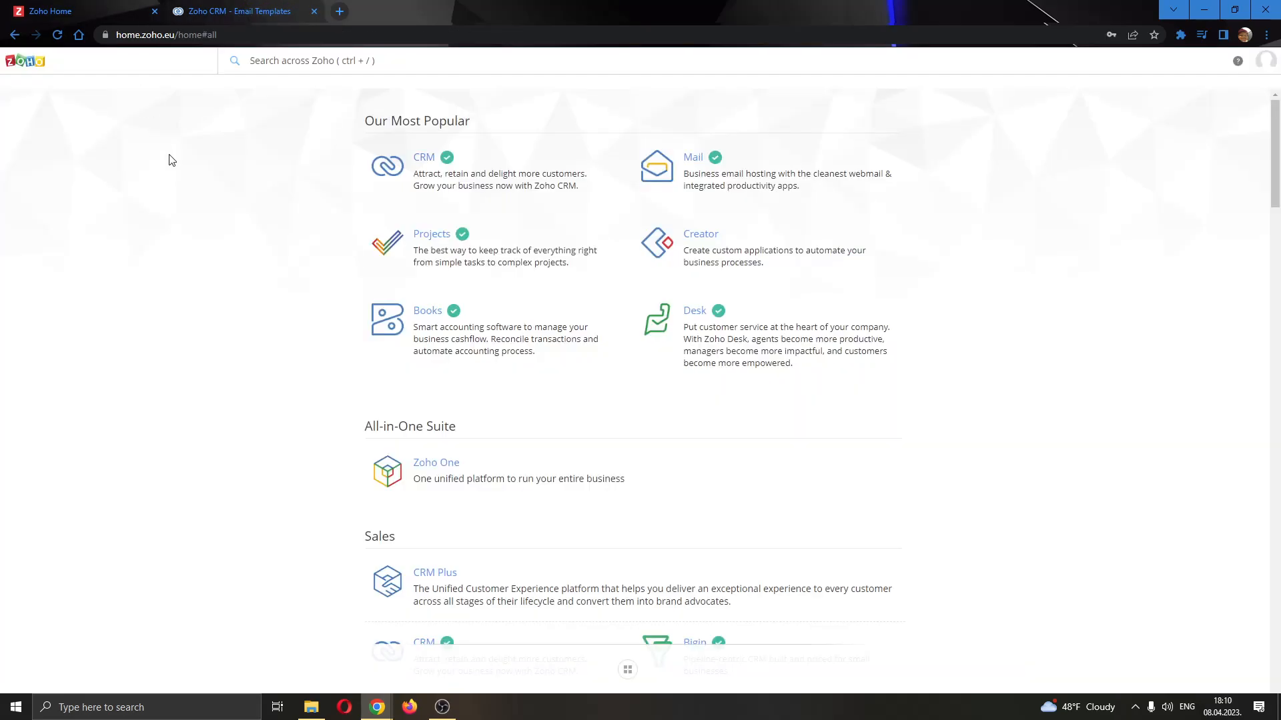